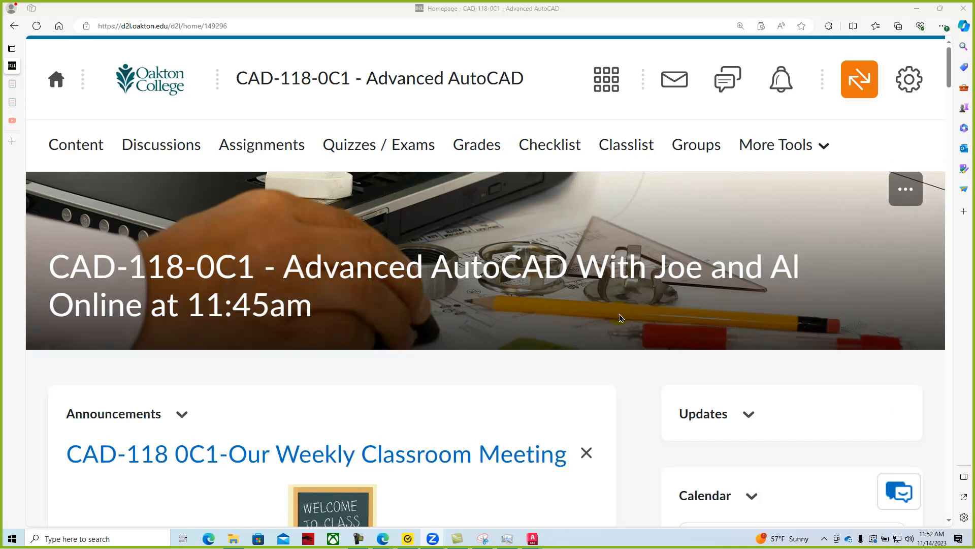
# Step: Scroll past the Weekly Classroom Meeting announcement to the Chapter 8 announcement
pyautogui.scroll(-3)
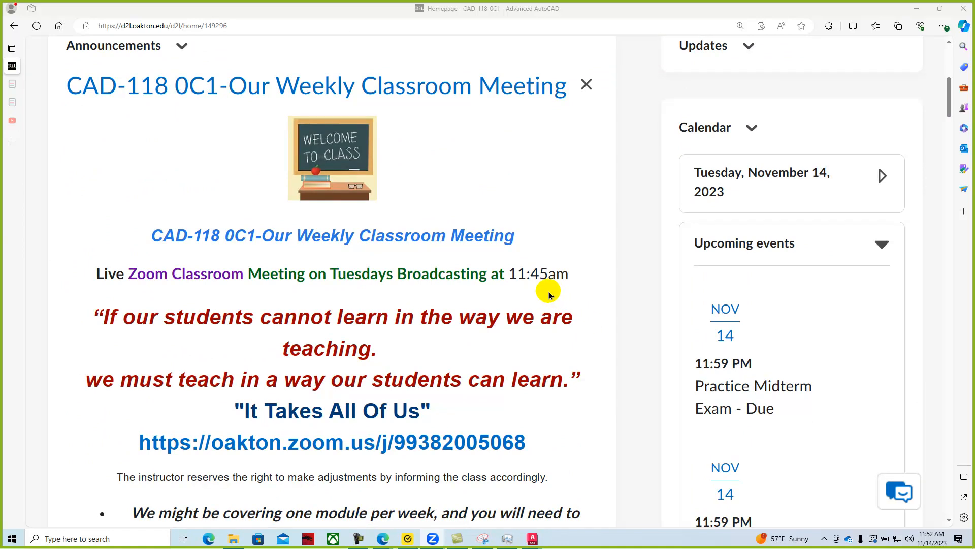
pyautogui.scroll(-3)
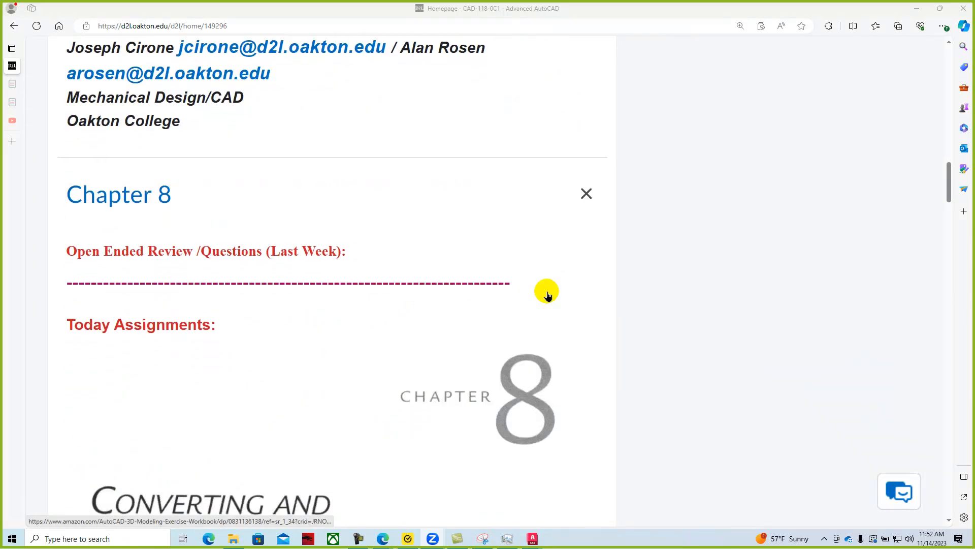
pyautogui.moveTo(406, 251)
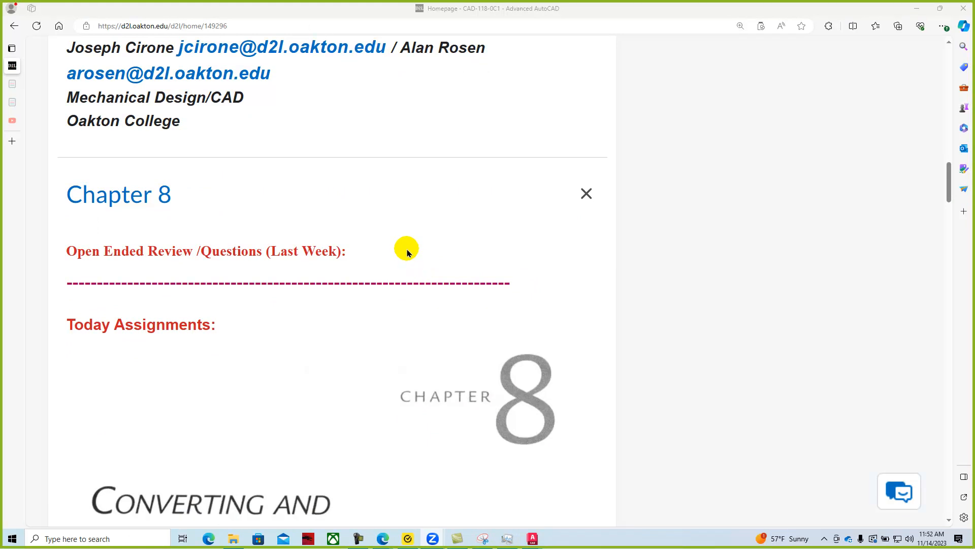
# Step: Read the Chapter 8 instructions and example title-block drawings down to the attachments list
pyautogui.scroll(-3)
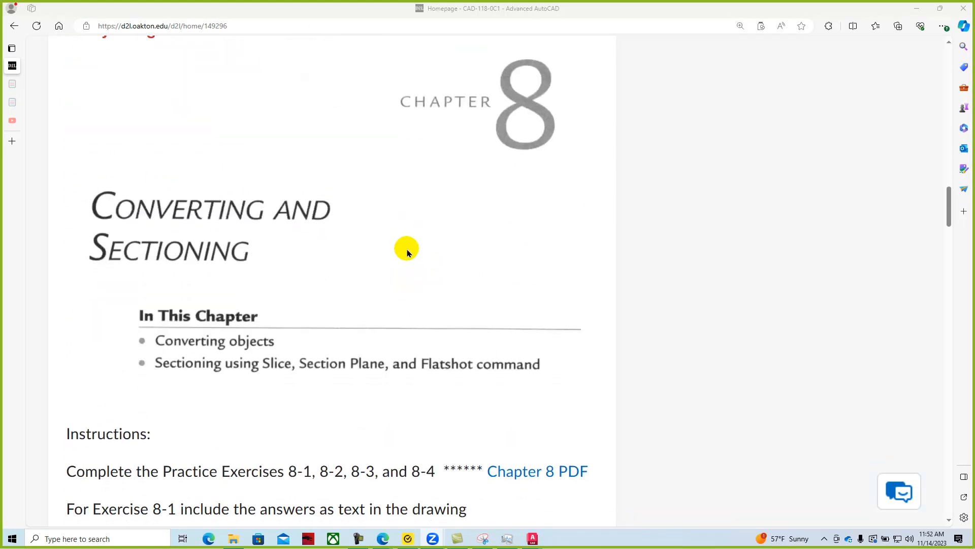
pyautogui.scroll(-3)
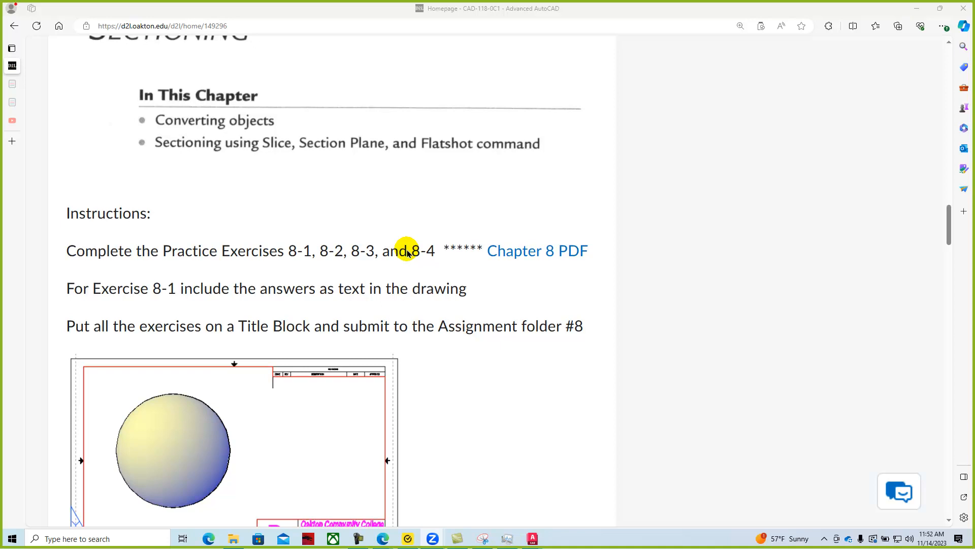
pyautogui.scroll(-3)
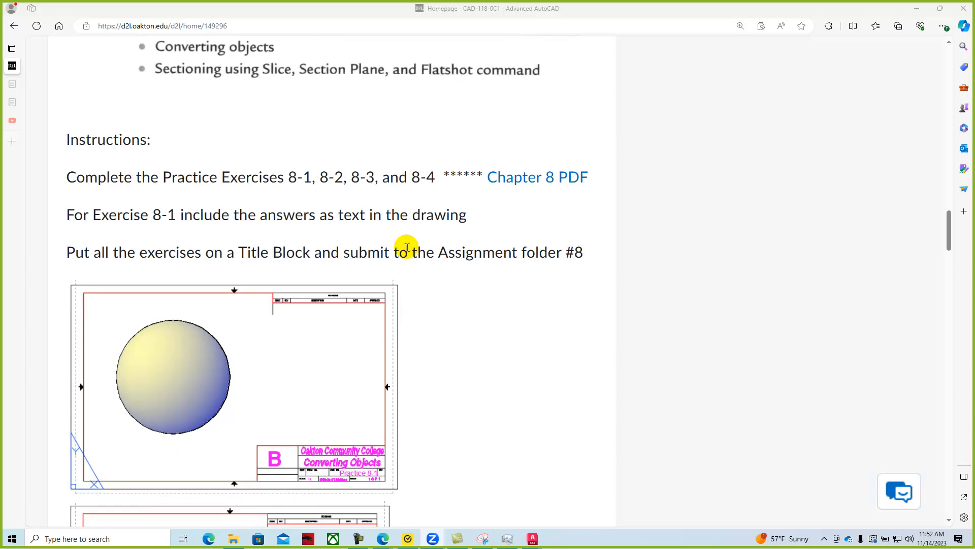
pyautogui.scroll(-3)
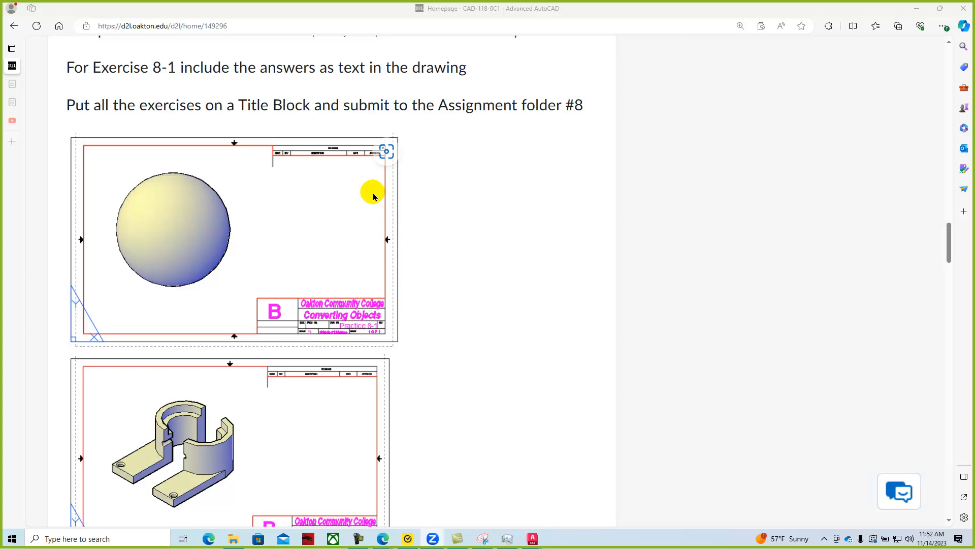
pyautogui.scroll(-3)
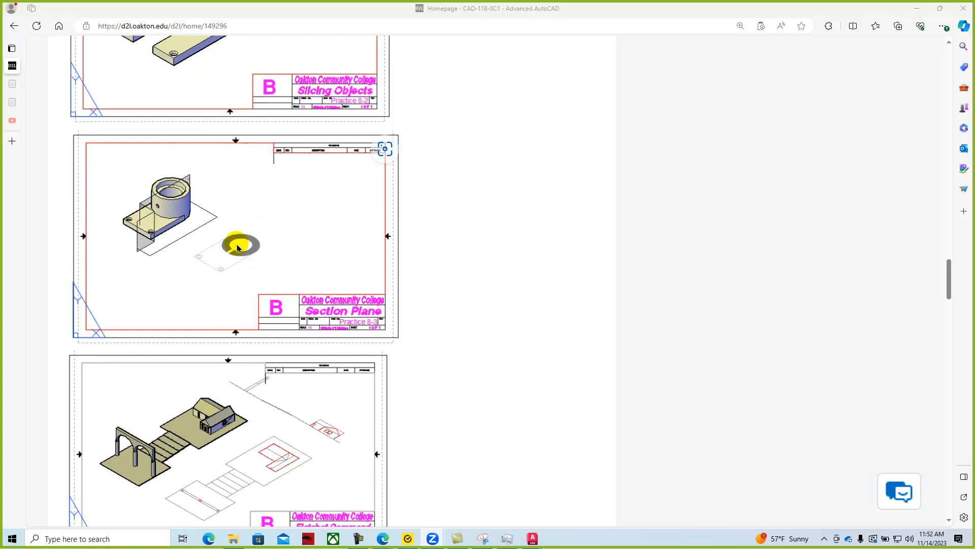
pyautogui.scroll(-3)
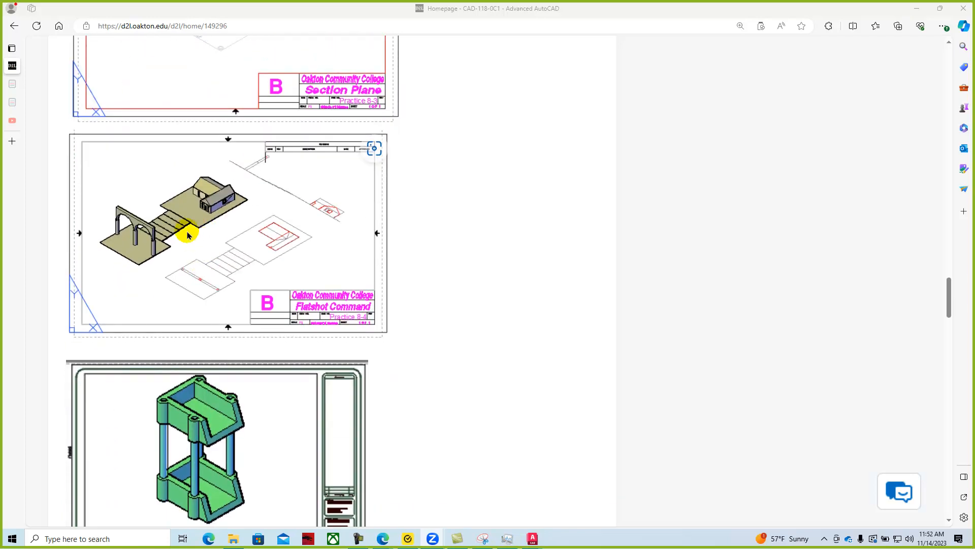
pyautogui.moveTo(176, 260)
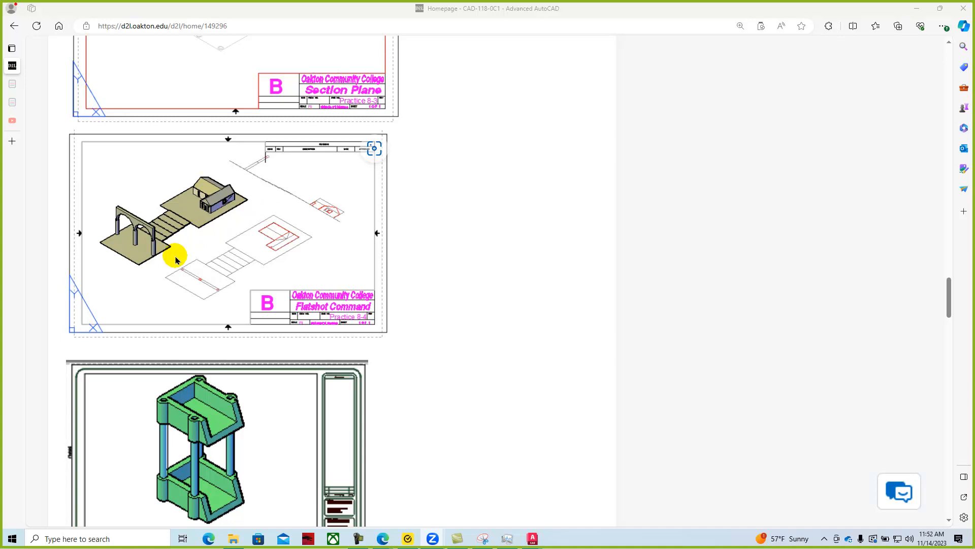
pyautogui.scroll(-3)
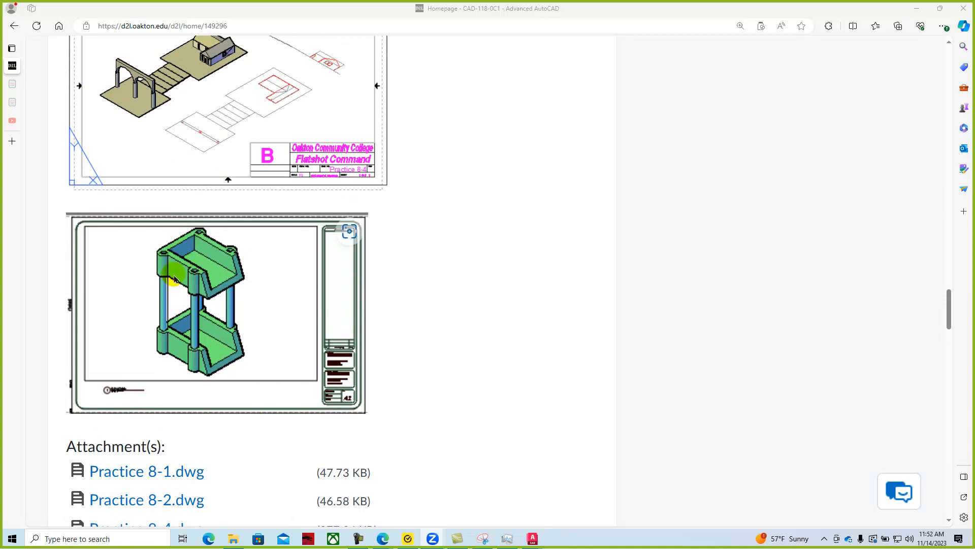
pyautogui.scroll(-3)
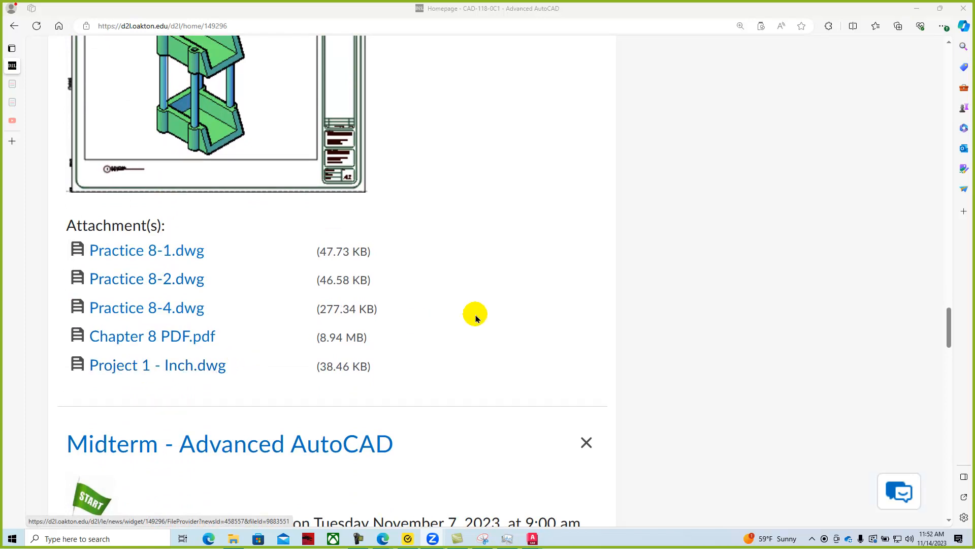
# Step: Read the Midterm announcement's exam instructions, due date, attempts and Honorlock requirements
pyautogui.scroll(-3)
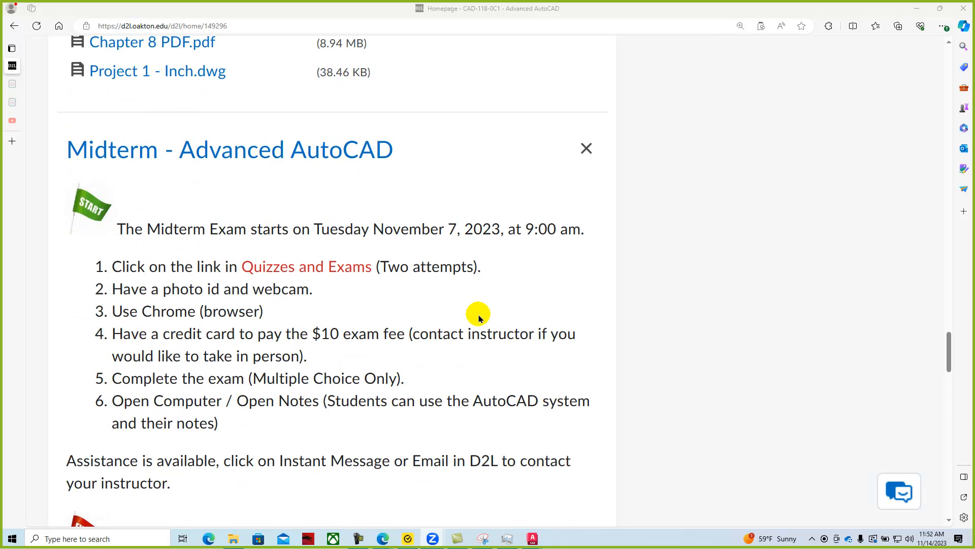
pyautogui.scroll(-3)
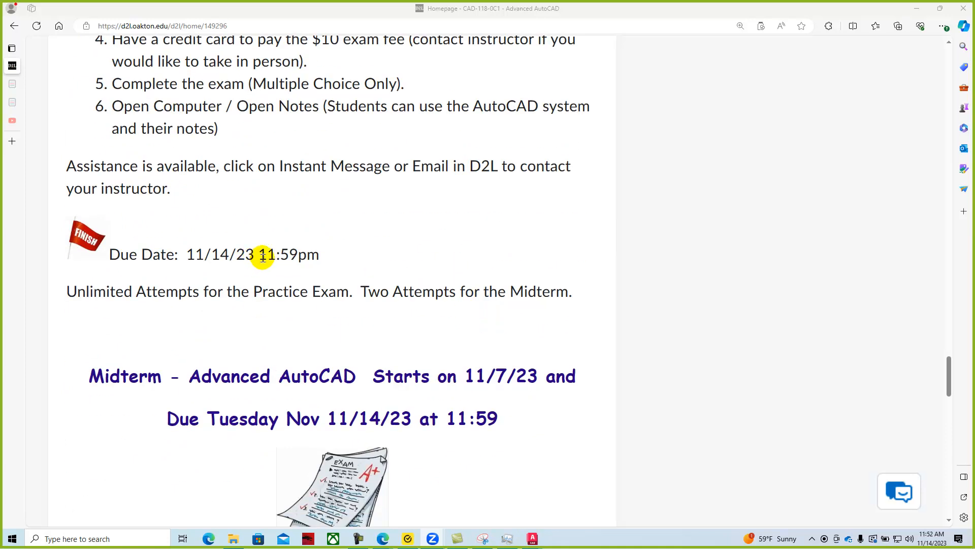
pyautogui.moveTo(160, 295)
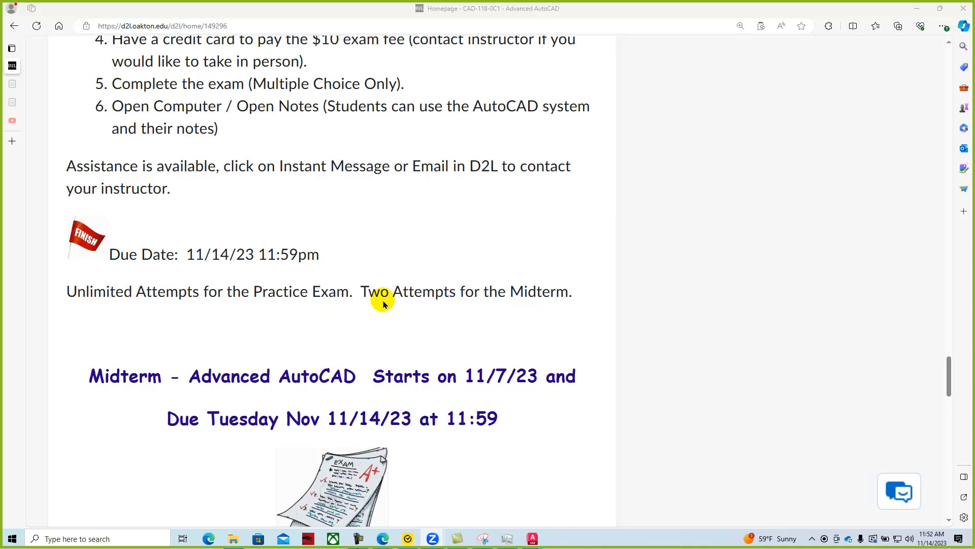
pyautogui.scroll(-3)
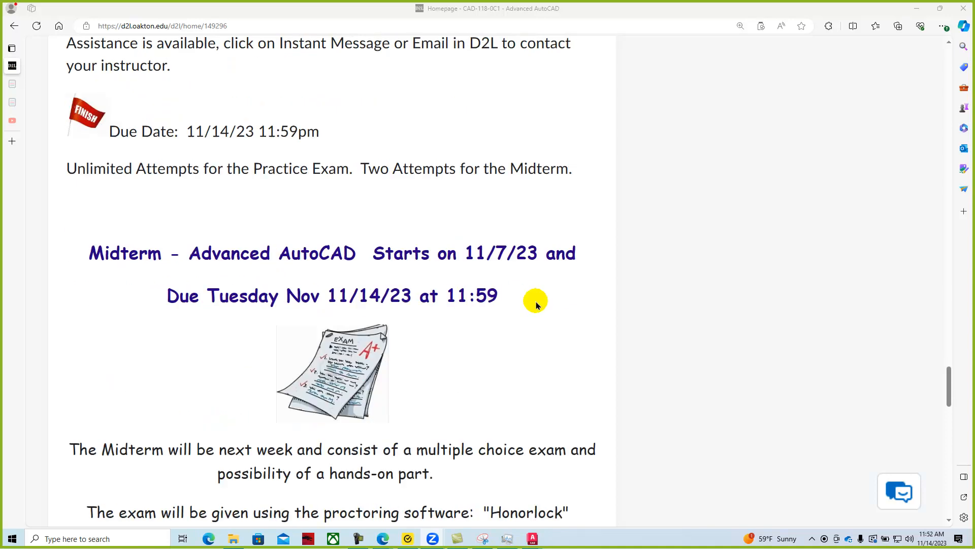
pyautogui.scroll(-3)
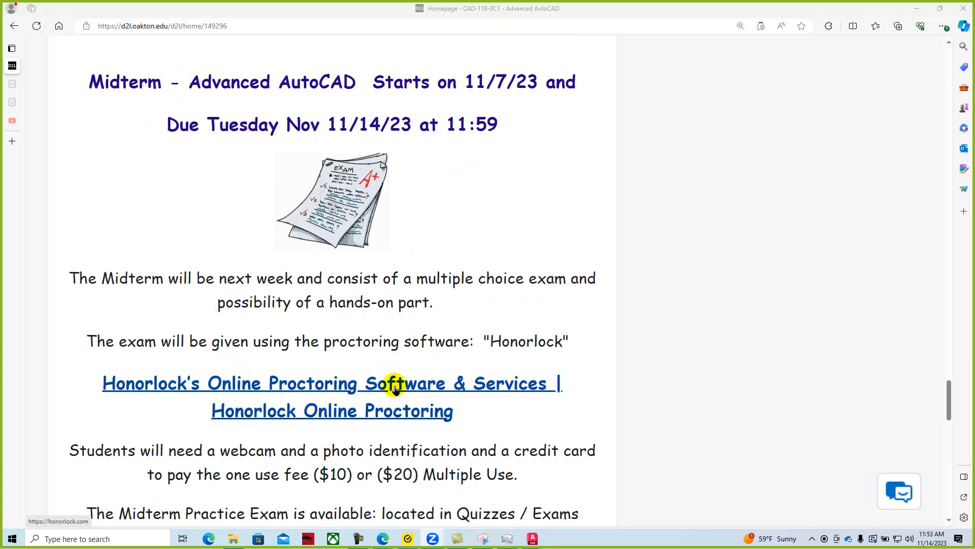
pyautogui.scroll(-3)
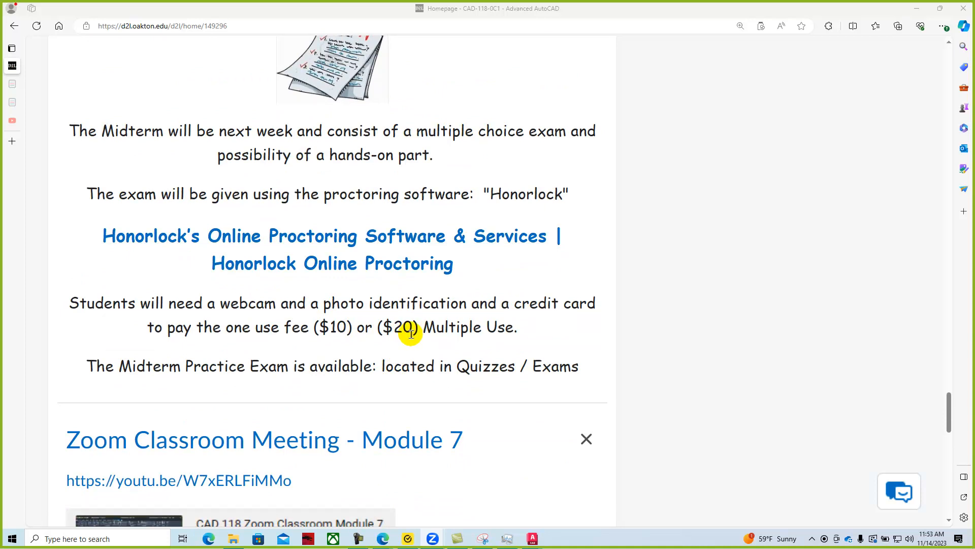
pyautogui.moveTo(404, 333)
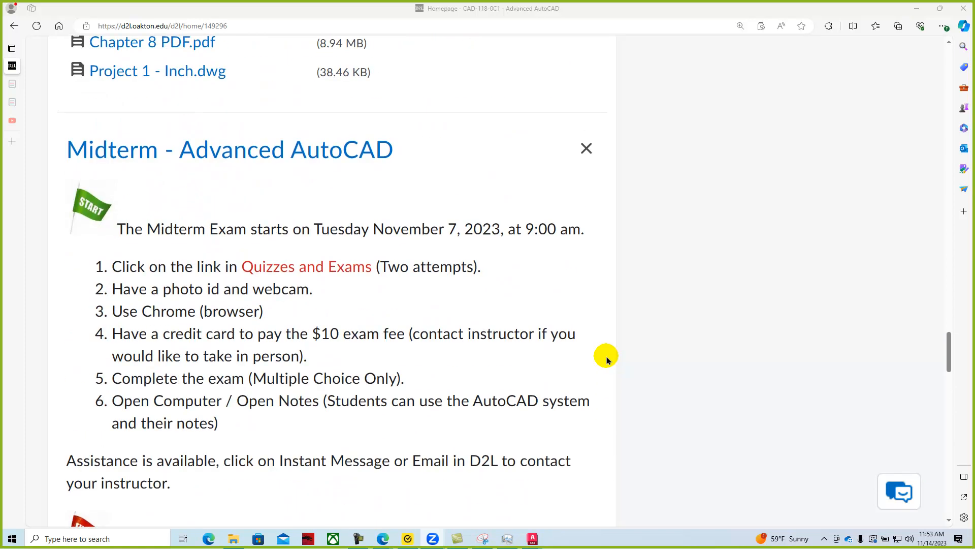
pyautogui.moveTo(317, 272)
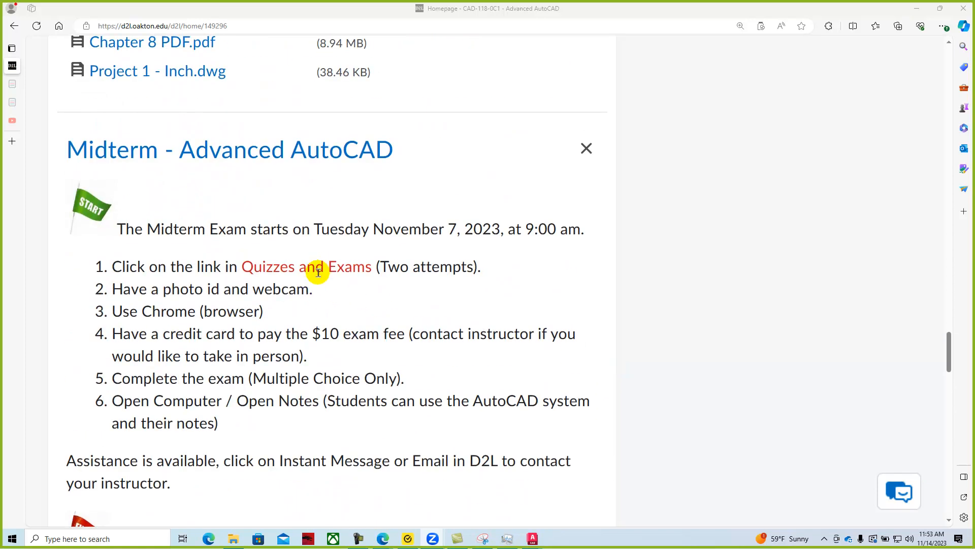
pyautogui.moveTo(266, 293)
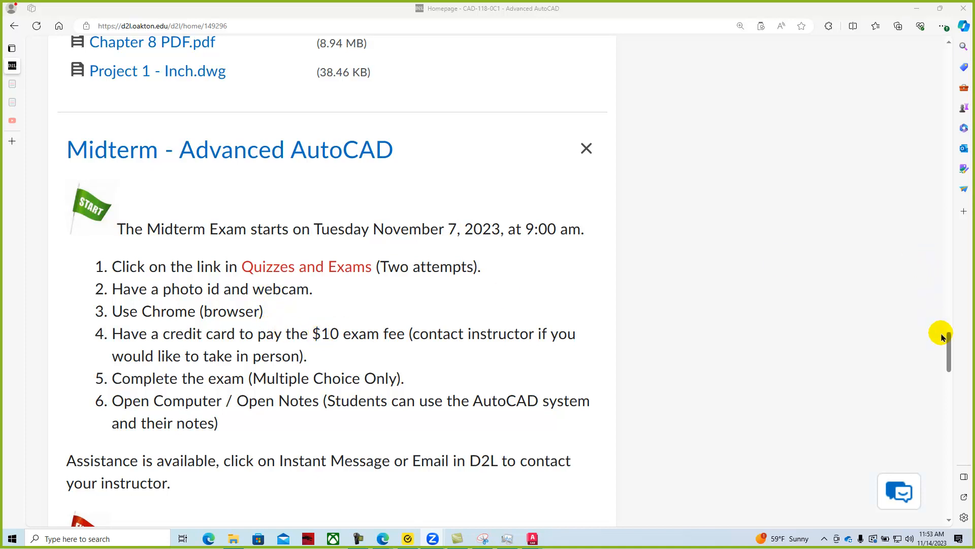
pyautogui.scroll(-3)
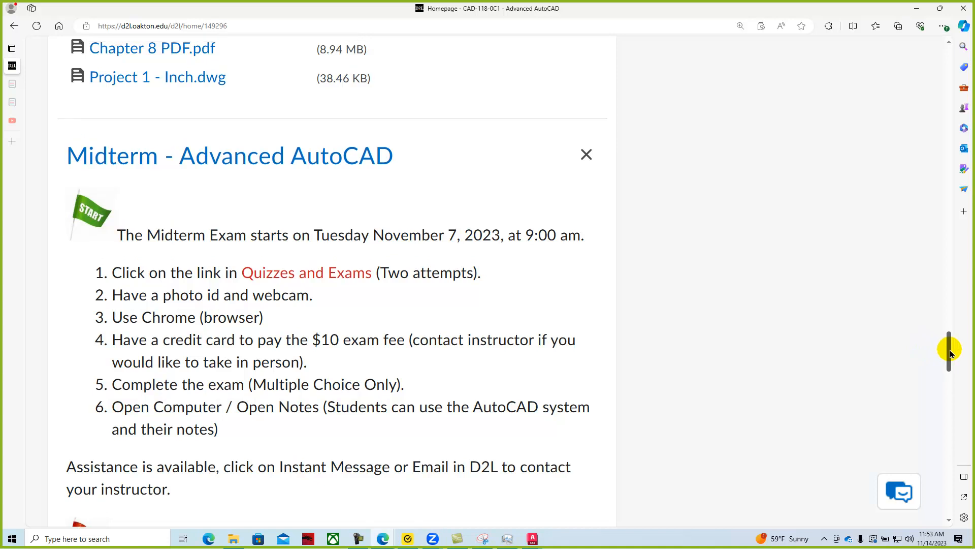
pyautogui.scroll(-3)
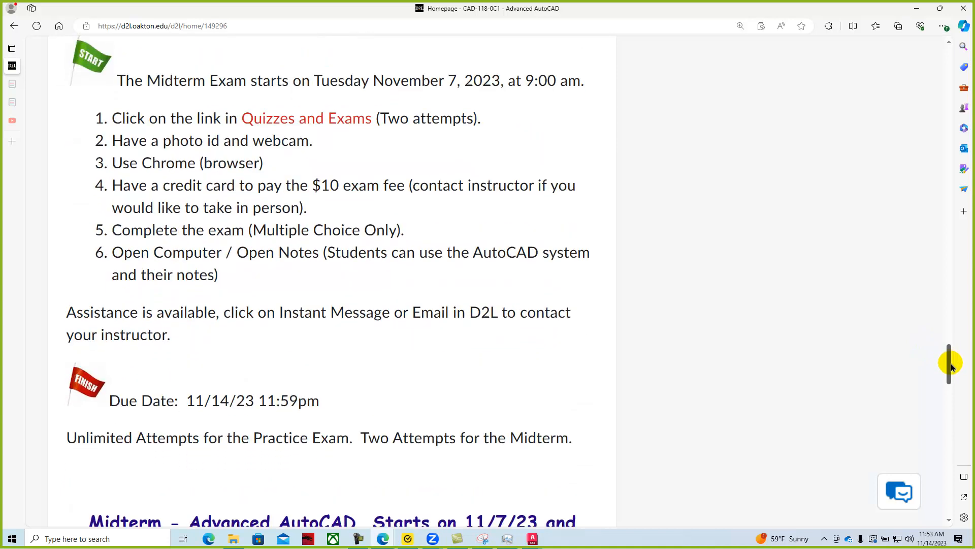
pyautogui.scroll(-3)
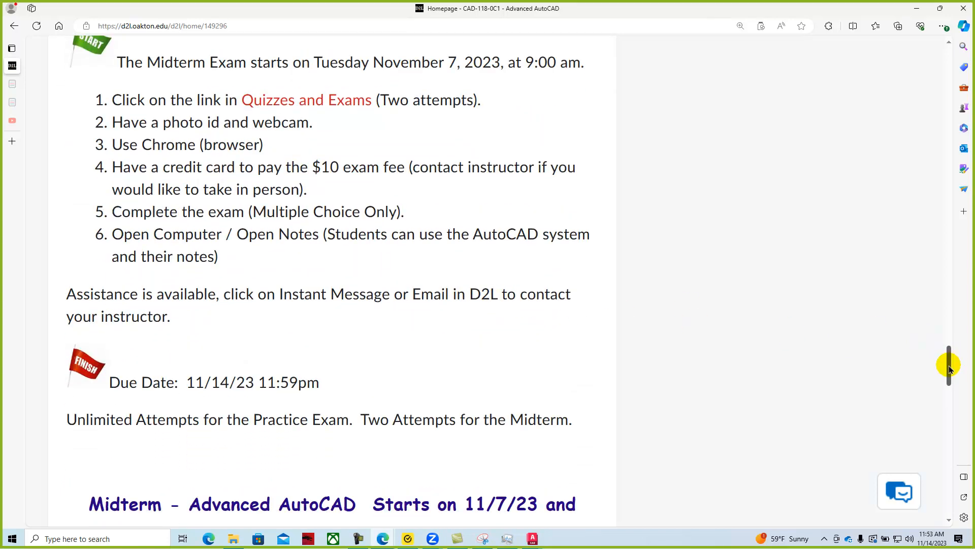
pyautogui.scroll(3)
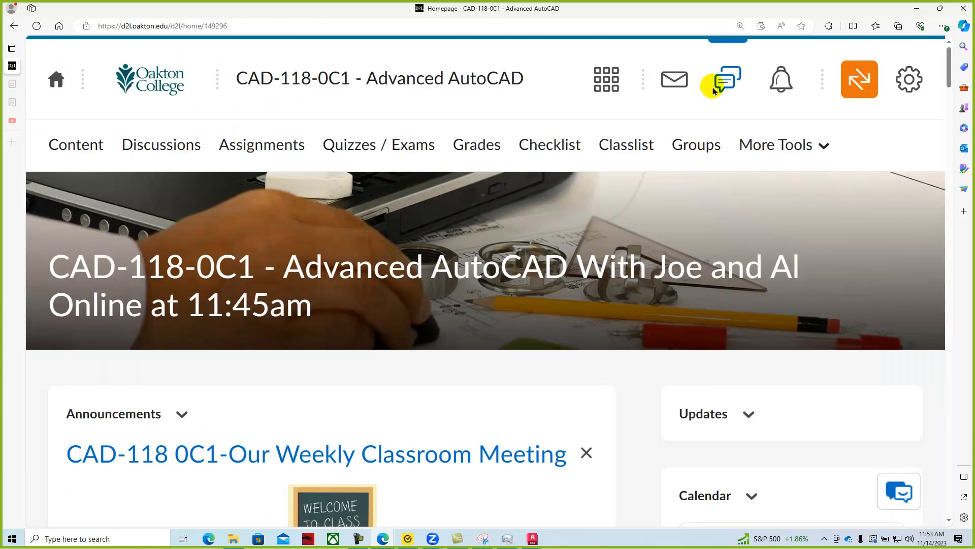
pyautogui.scroll(-3)
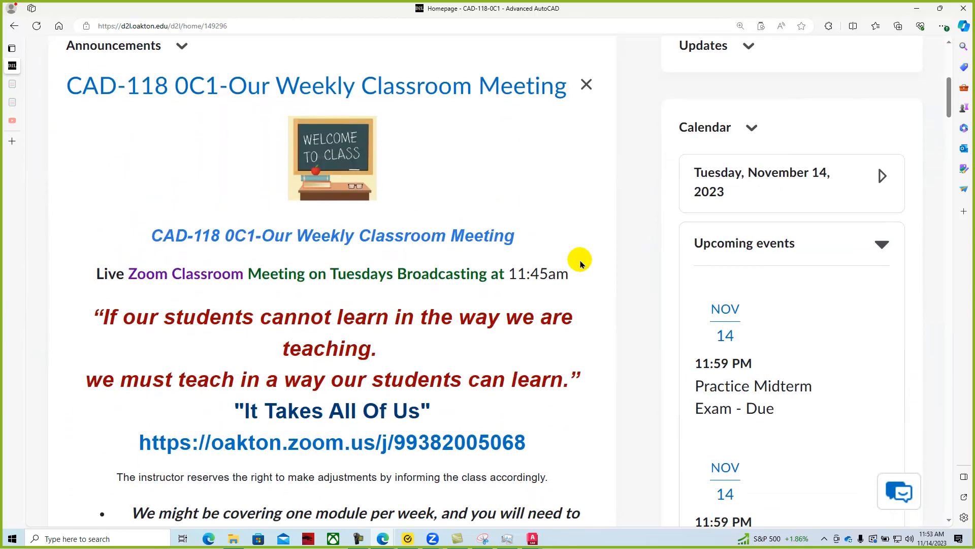
pyautogui.scroll(-3)
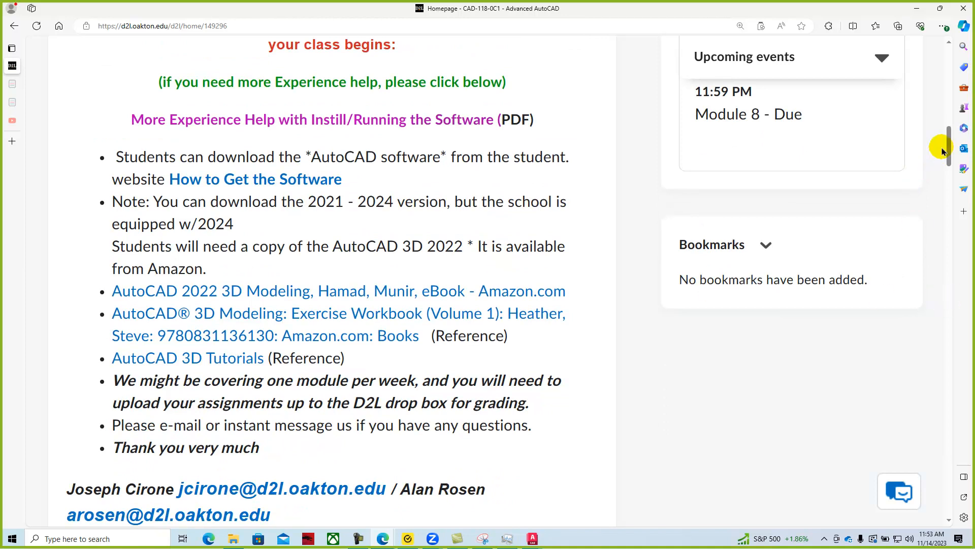
pyautogui.scroll(-3)
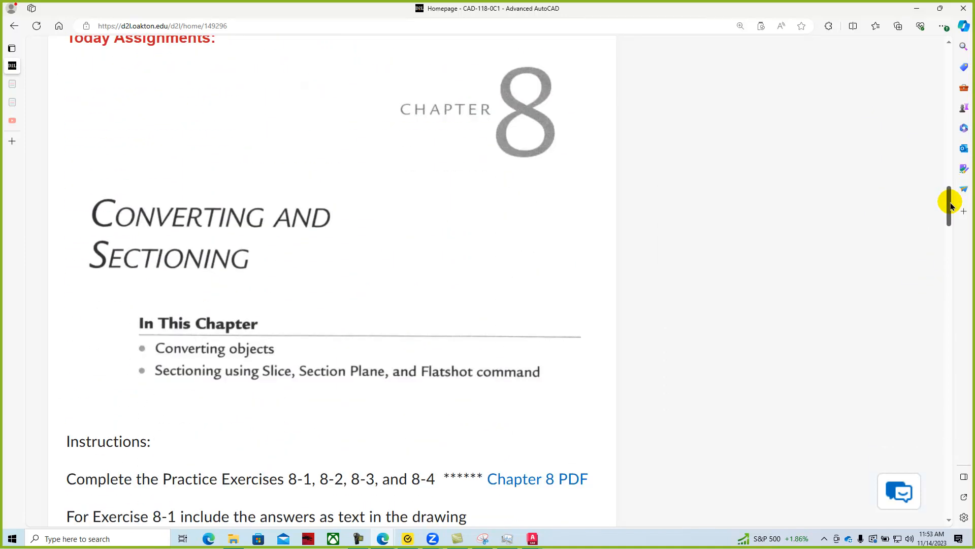
pyautogui.scroll(-3)
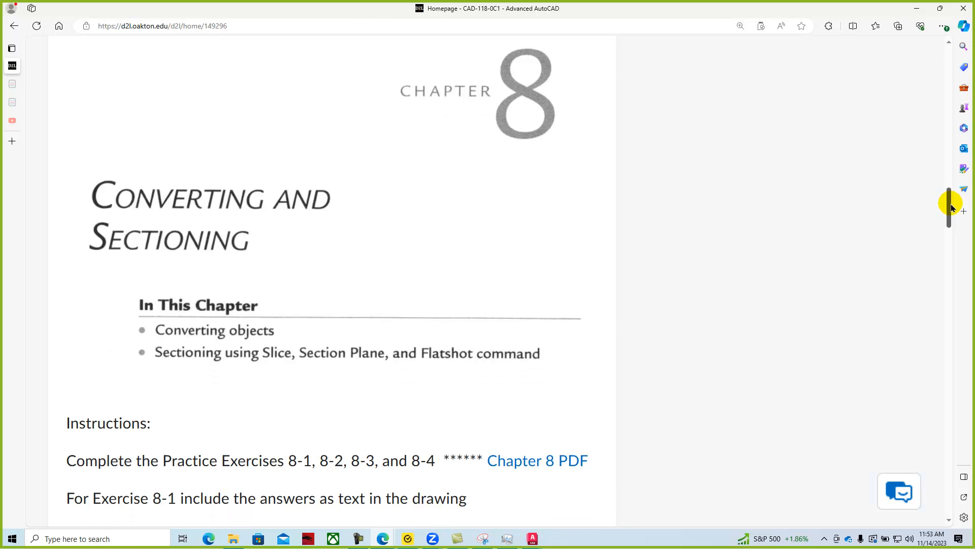
pyautogui.scroll(-3)
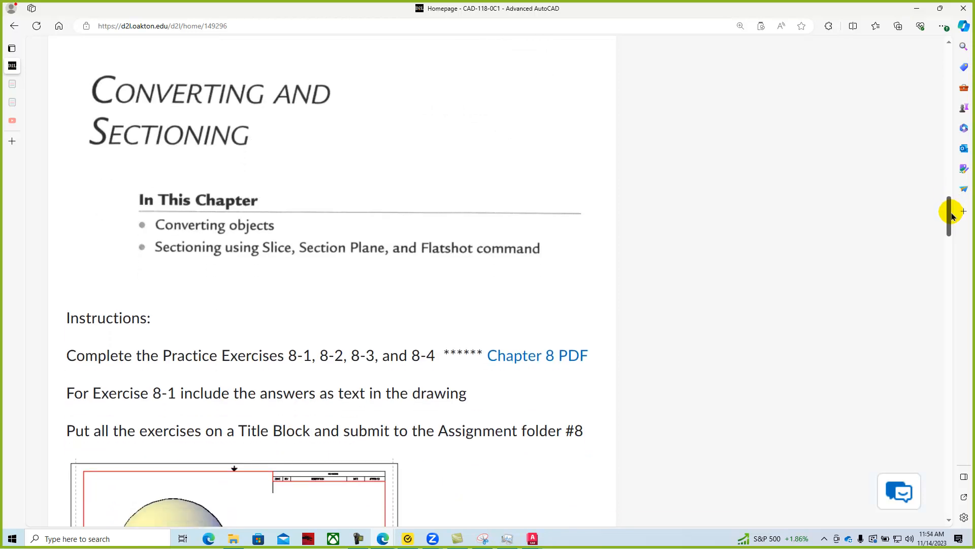
pyautogui.scroll(-3)
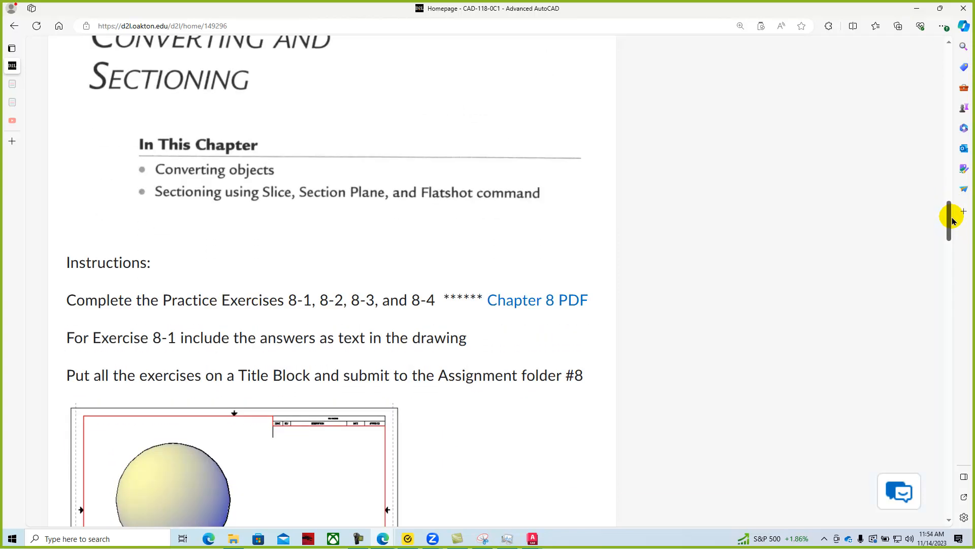
pyautogui.scroll(-3)
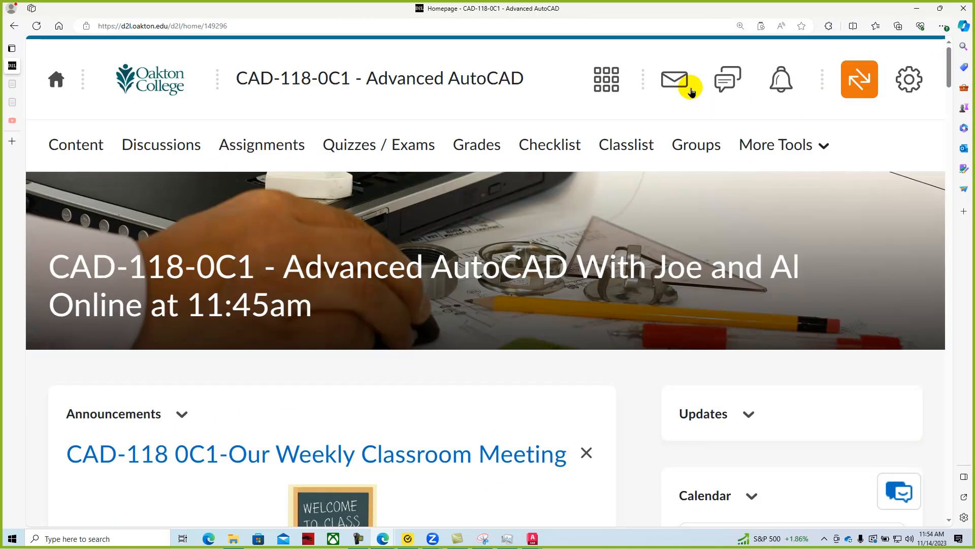
# Step: Open Module 8 from Content and read its opening instructions
pyautogui.click(75, 144)
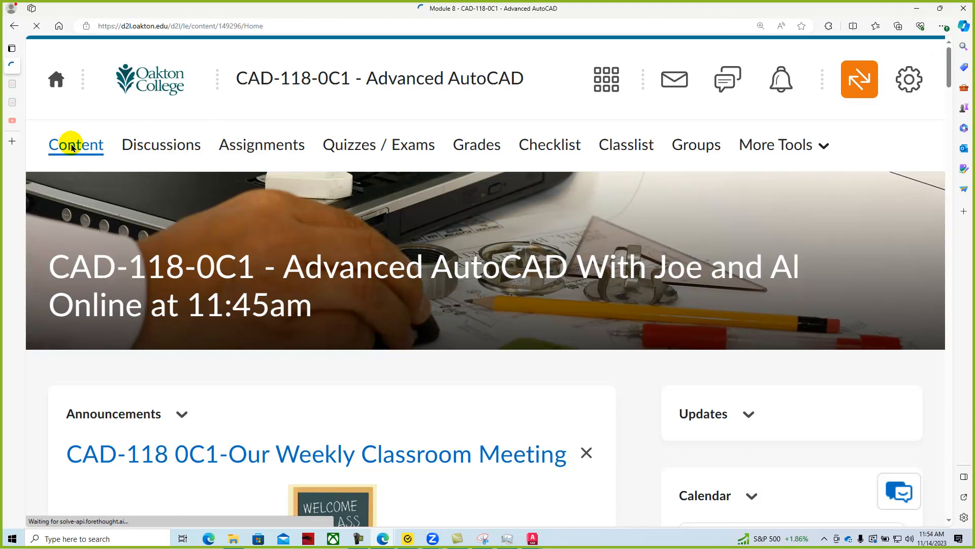
pyautogui.click(75, 144)
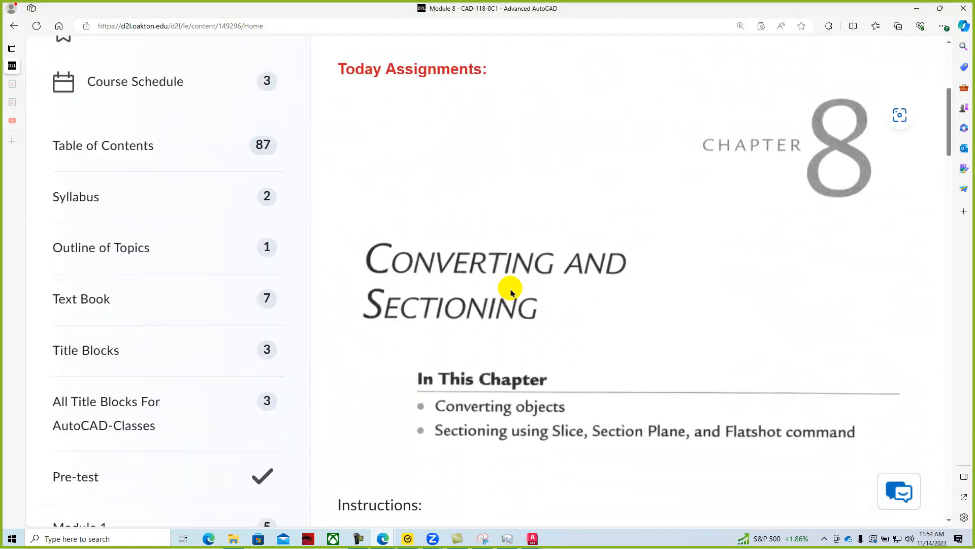
pyautogui.scroll(-3)
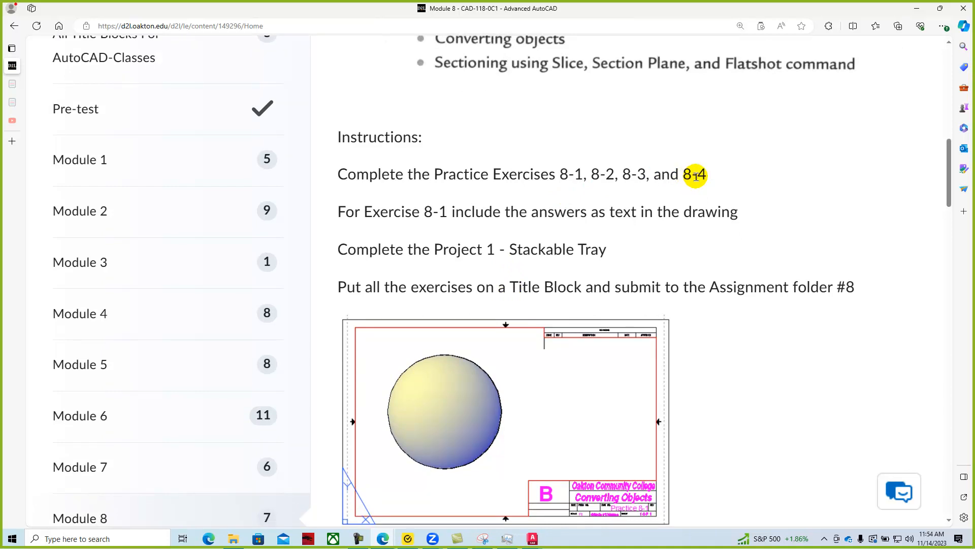
pyautogui.scroll(-3)
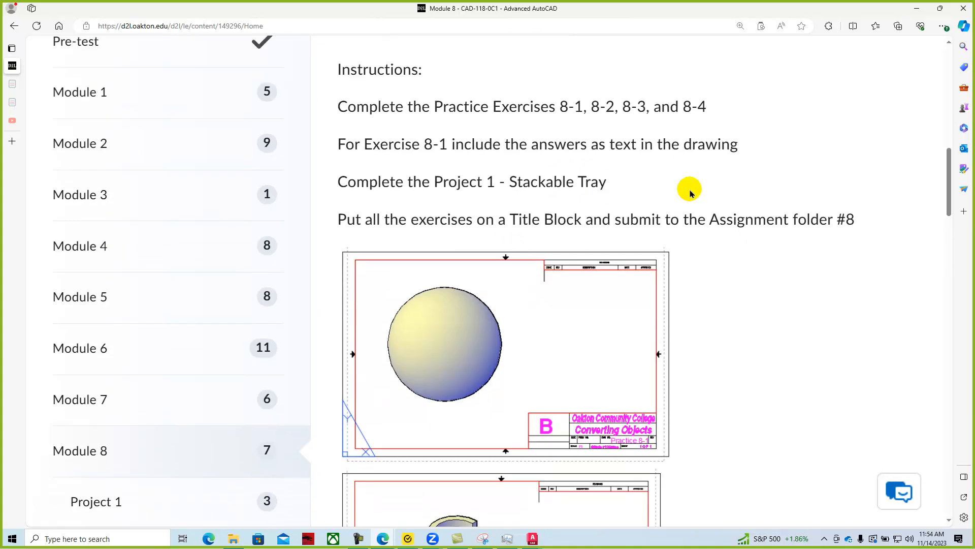
pyautogui.scroll(-3)
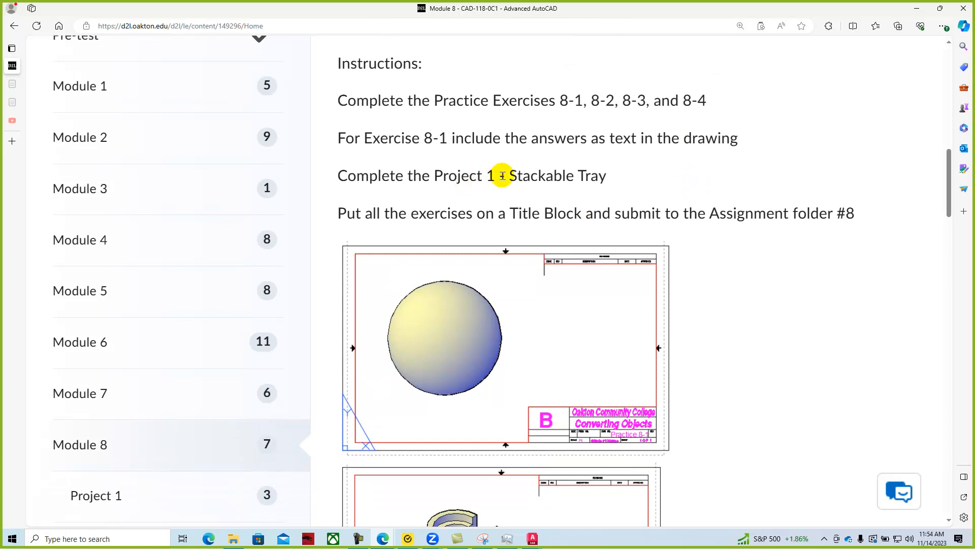
pyautogui.moveTo(607, 183)
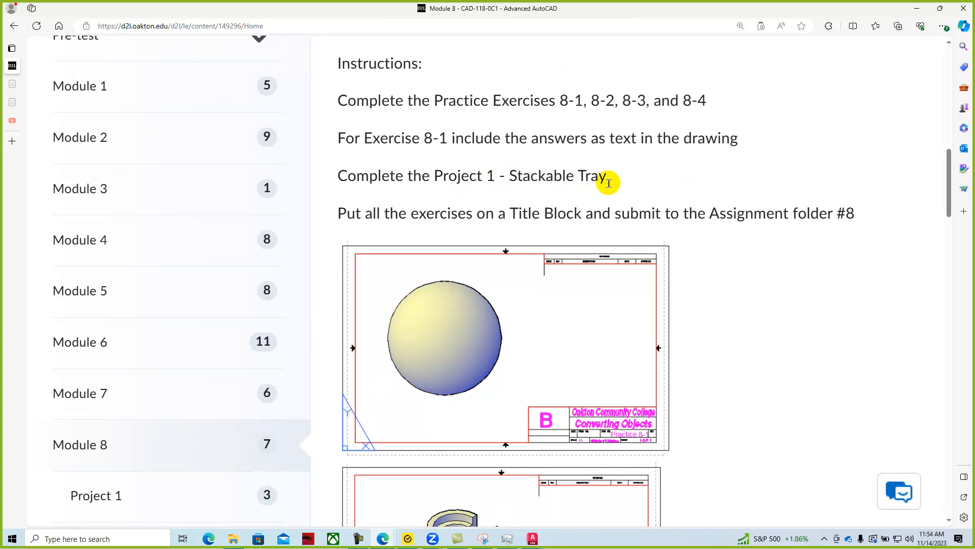
pyautogui.scroll(-3)
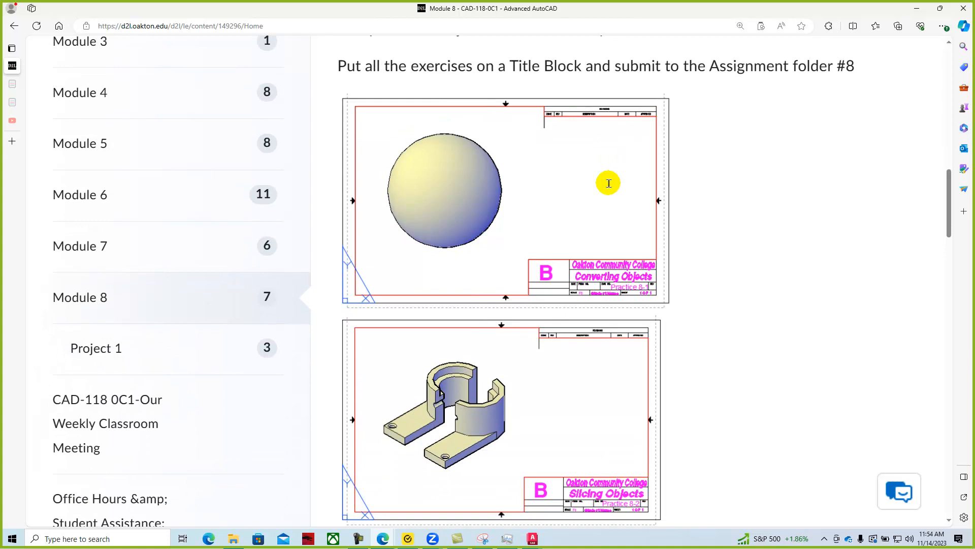
pyautogui.moveTo(552, 242)
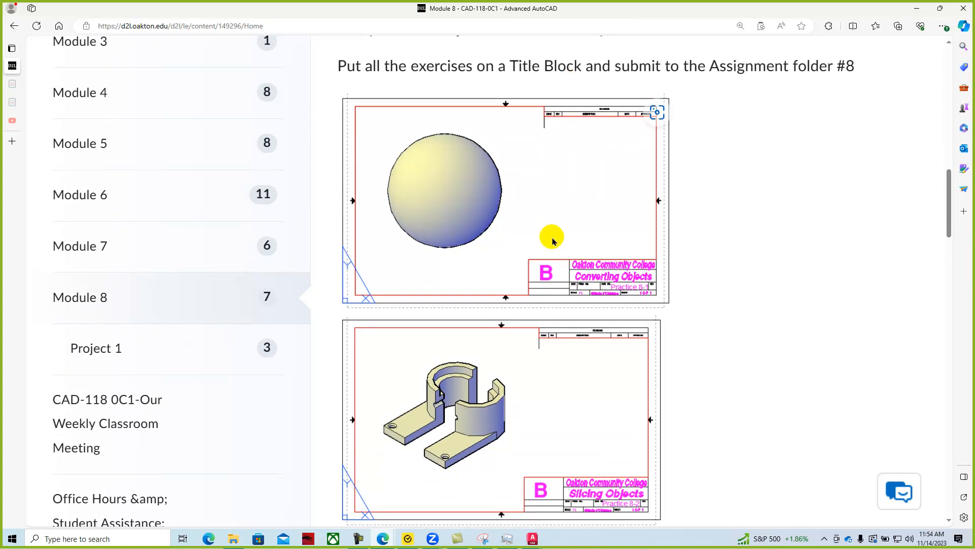
# Step: Browse the practice images down to the Project 1 Stackable Tray video and Practice 8 files
pyautogui.scroll(-3)
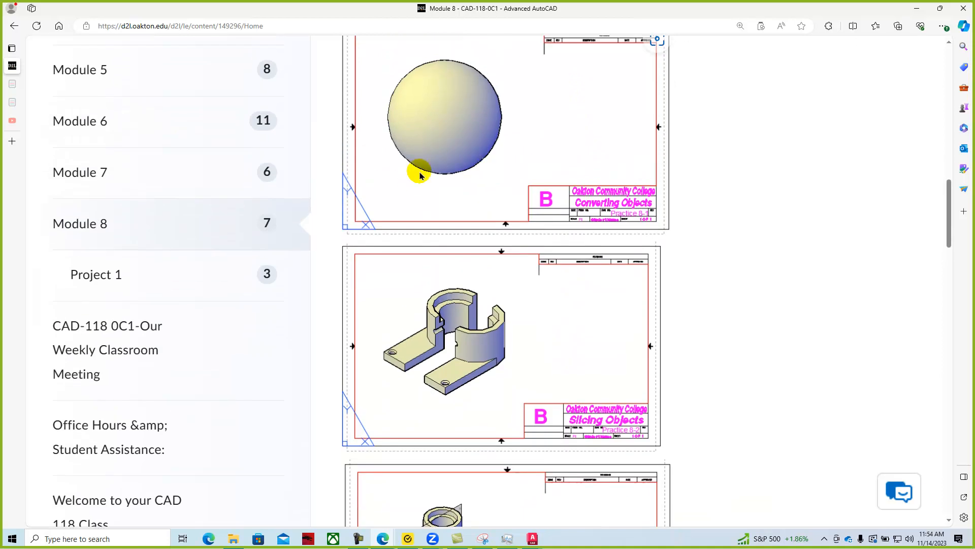
pyautogui.moveTo(416, 182)
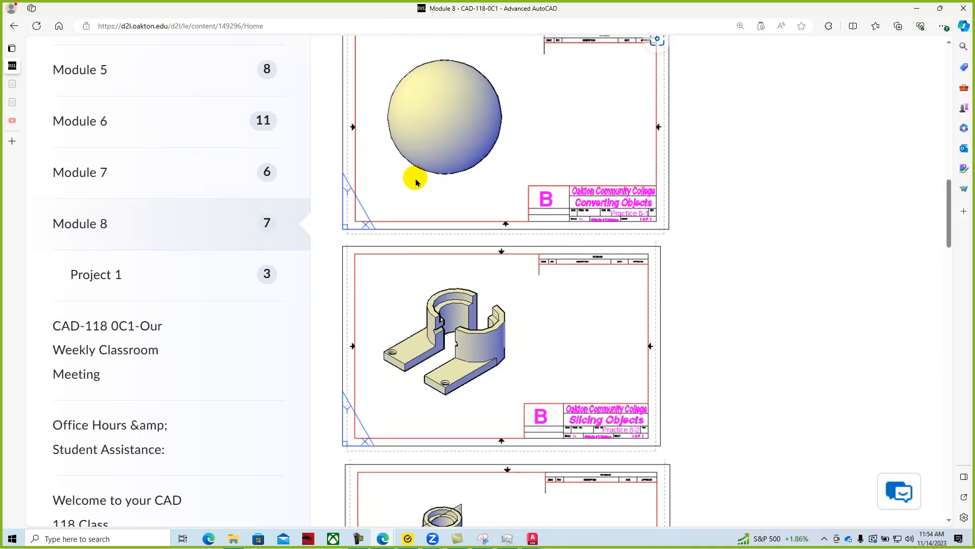
pyautogui.scroll(-3)
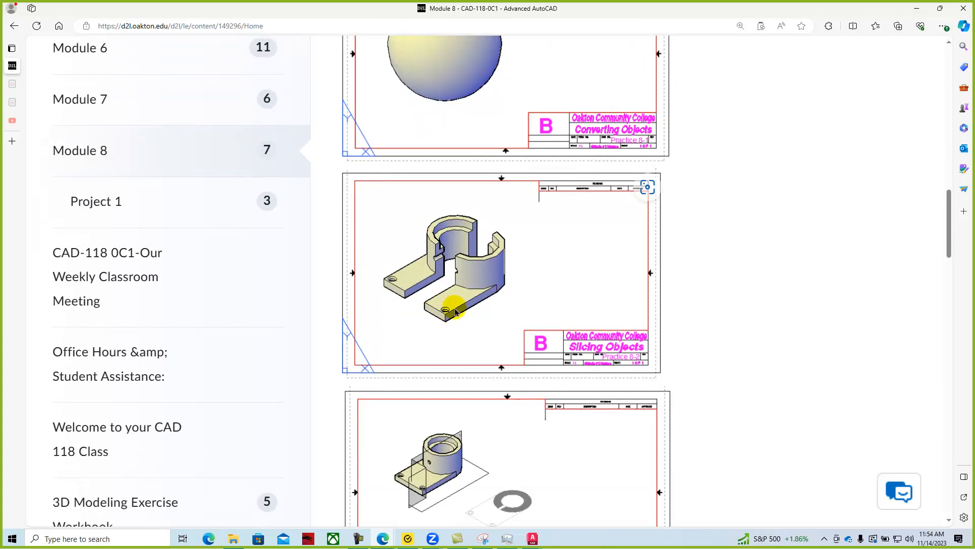
pyautogui.scroll(-3)
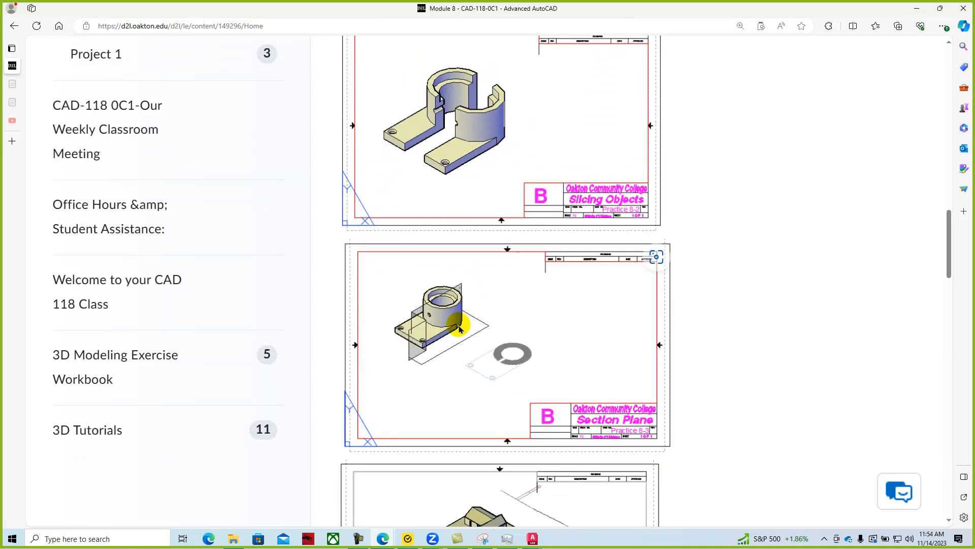
pyautogui.scroll(-3)
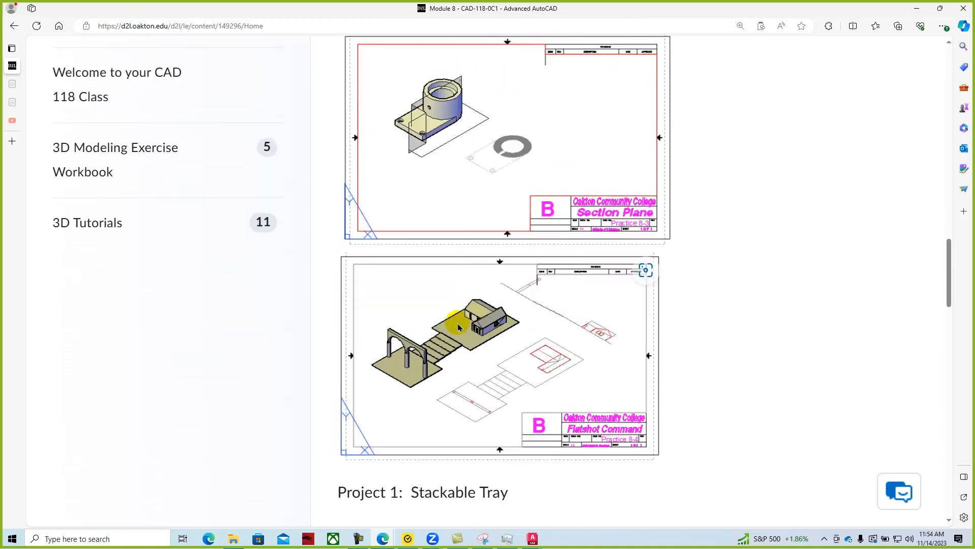
pyautogui.scroll(-3)
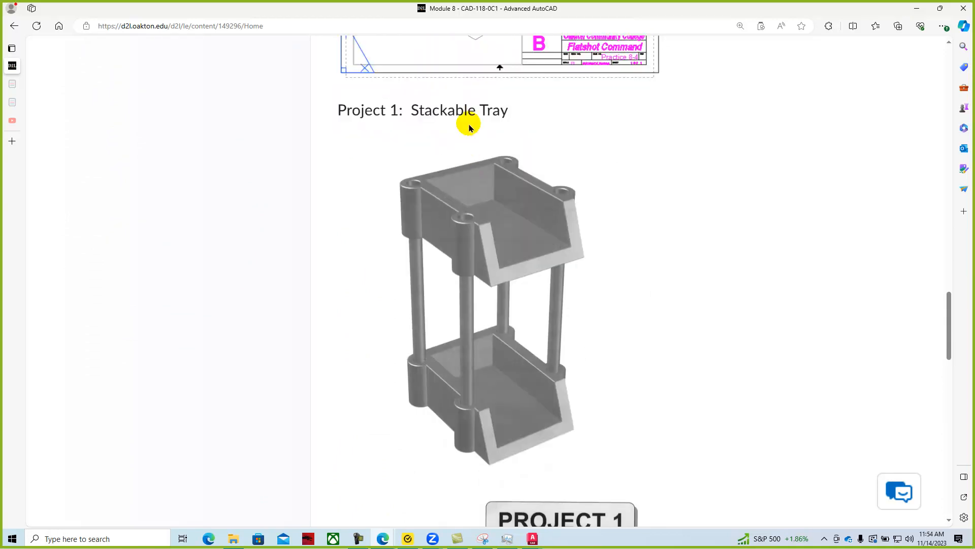
pyautogui.scroll(-3)
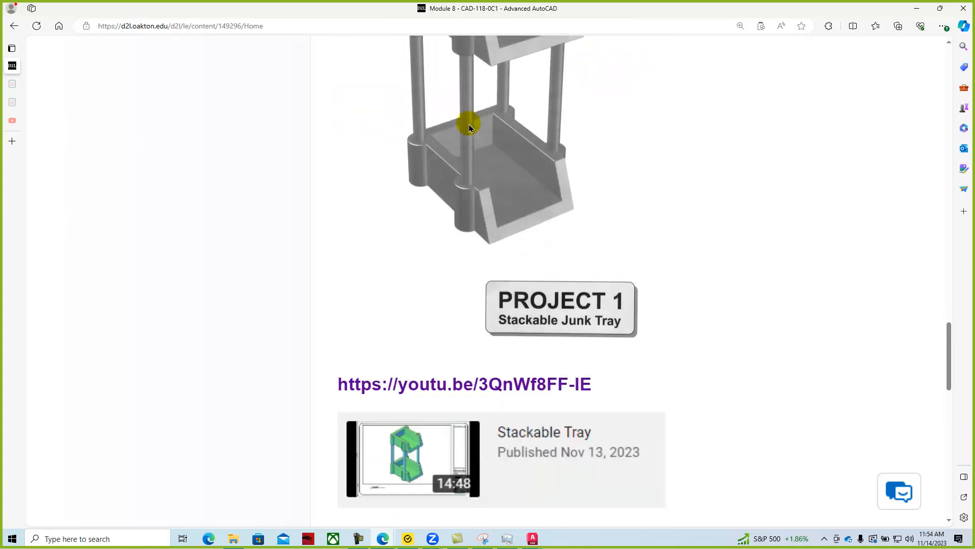
pyautogui.scroll(-3)
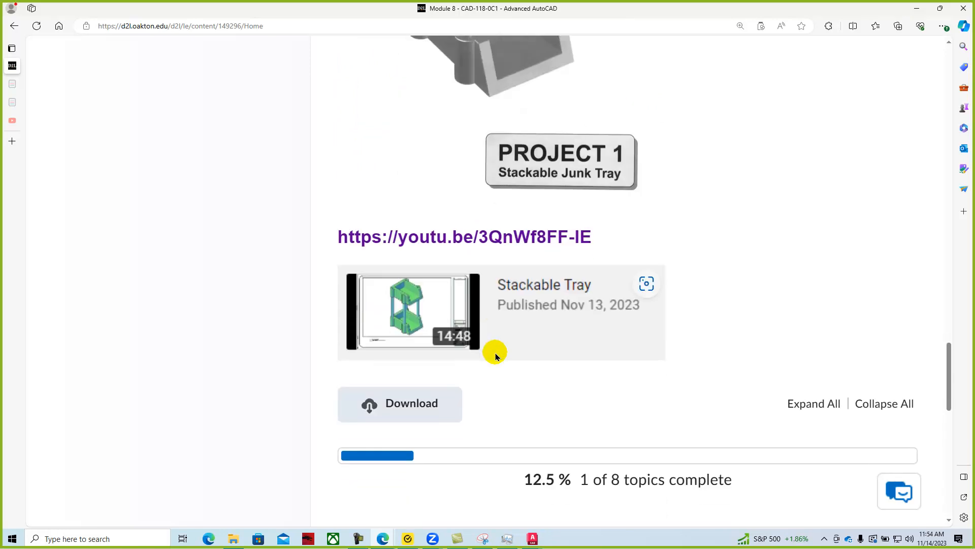
pyautogui.moveTo(451, 246)
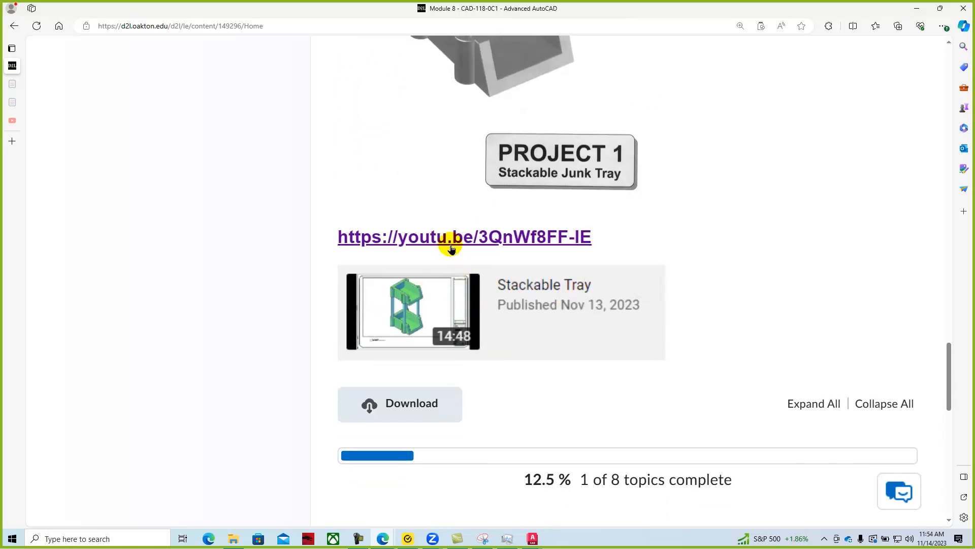
pyautogui.moveTo(523, 245)
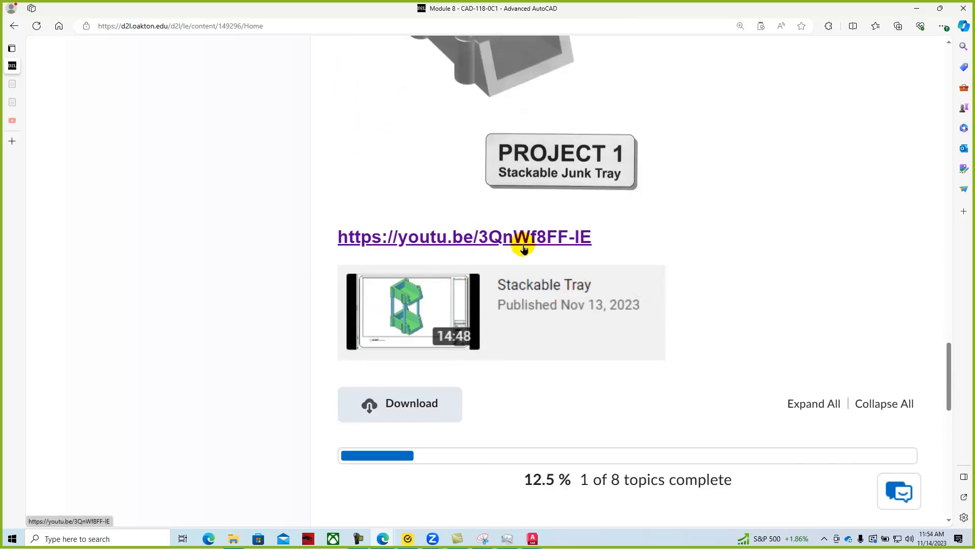
pyautogui.scroll(-3)
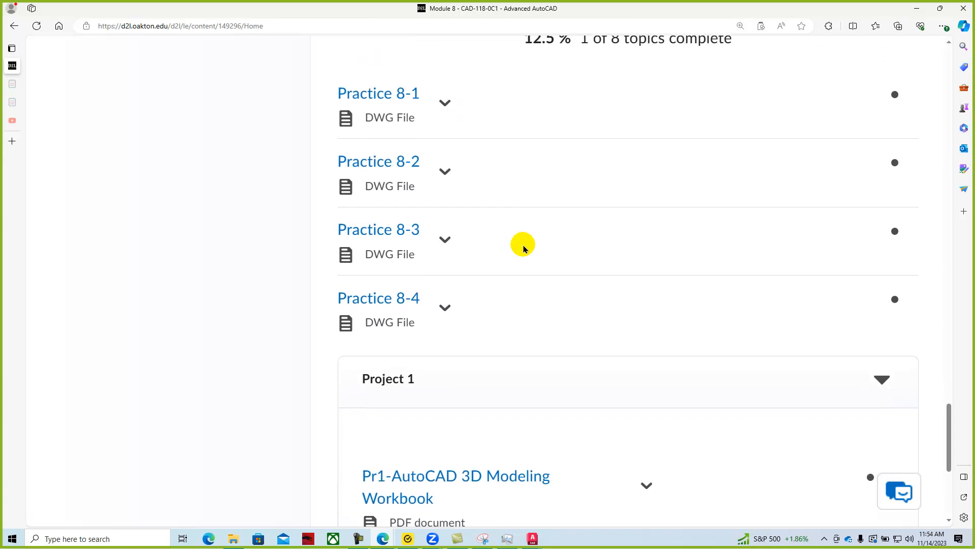
pyautogui.scroll(-3)
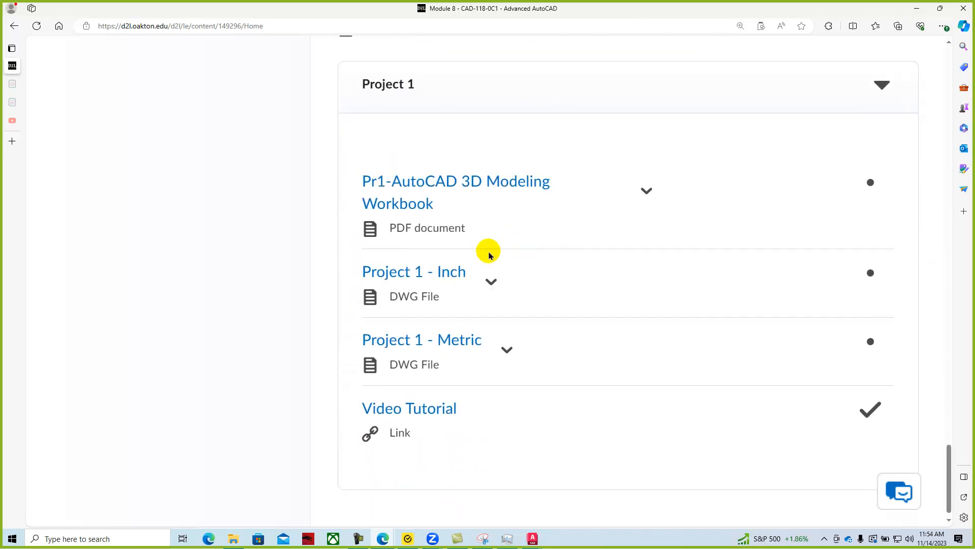
pyautogui.moveTo(414, 272)
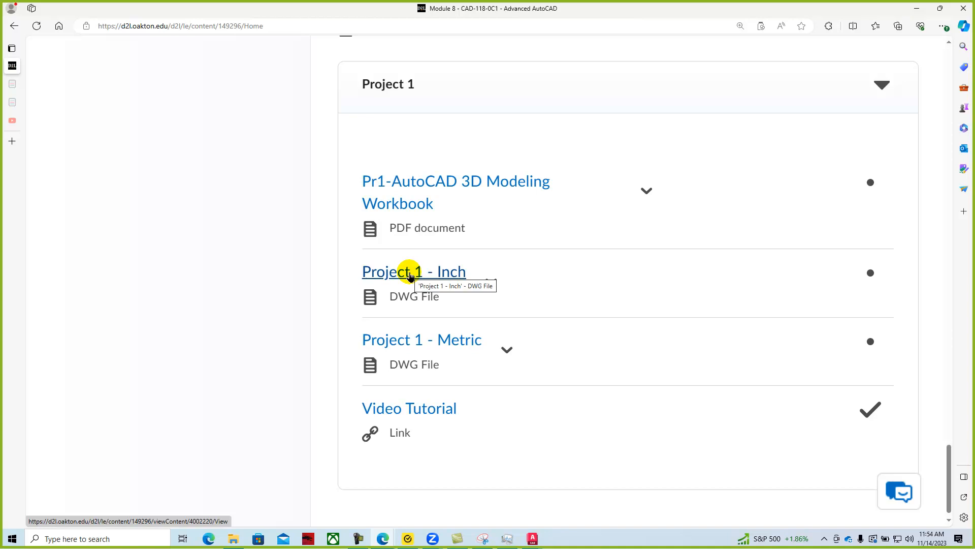
pyautogui.moveTo(458, 356)
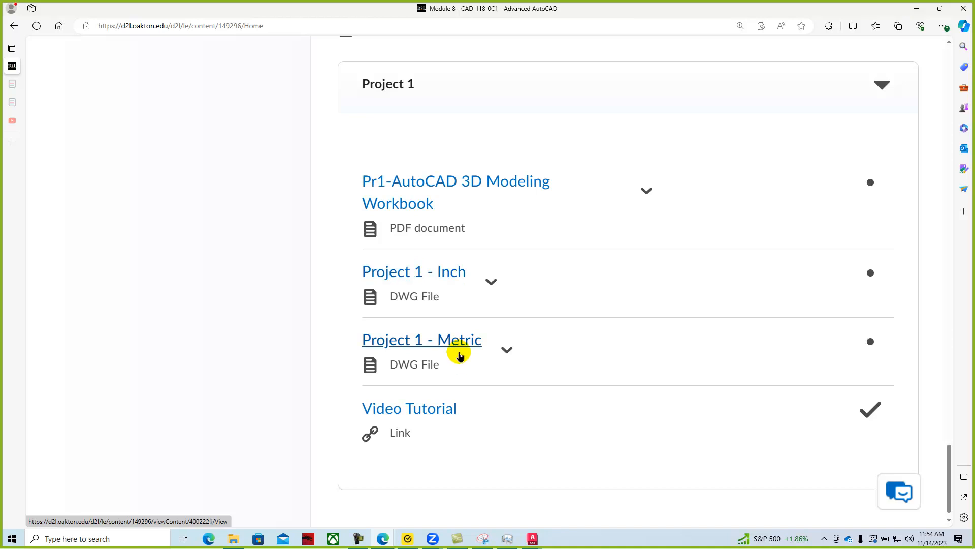
pyautogui.moveTo(448, 339)
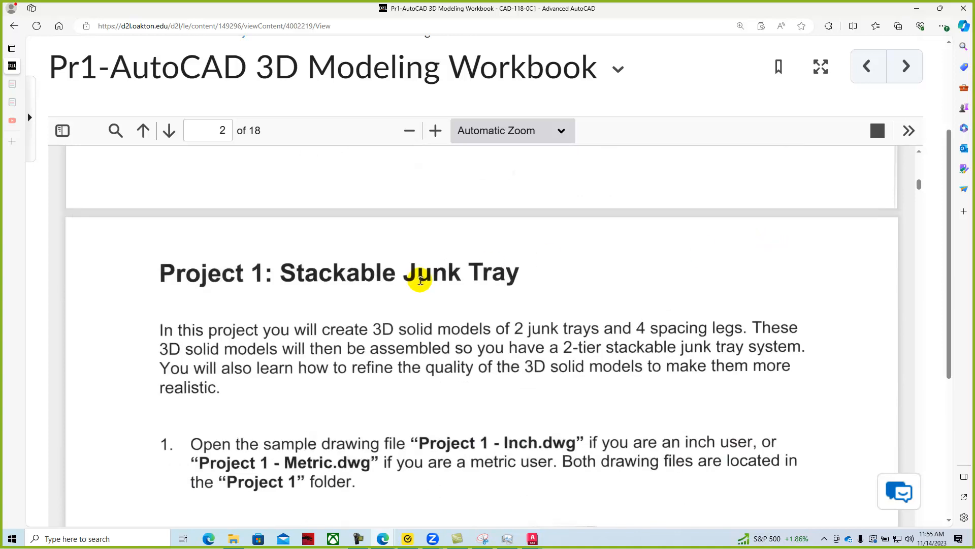
# Step: Page through the Pr1-AutoCAD 3D Modeling Workbook PDF from page 2 to page 18
pyautogui.scroll(-3)
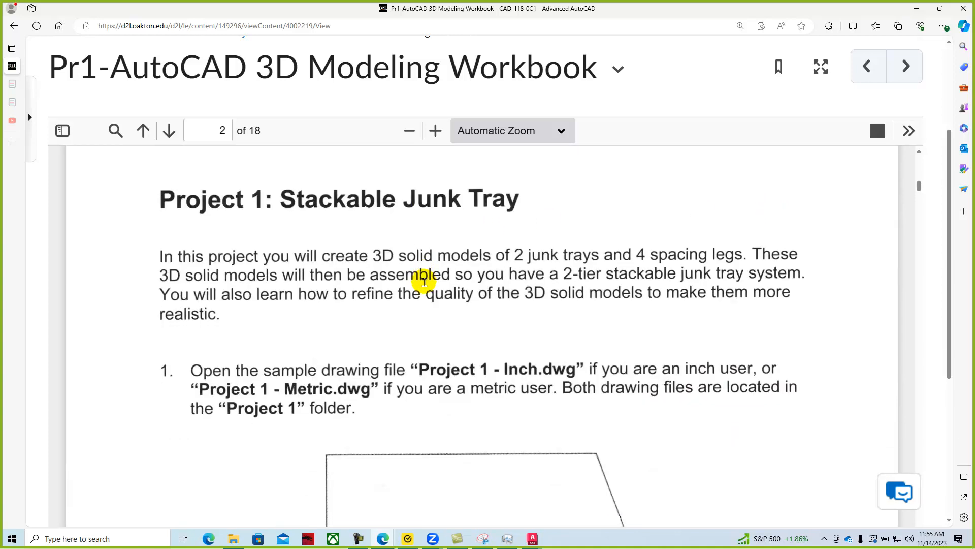
pyautogui.scroll(-3)
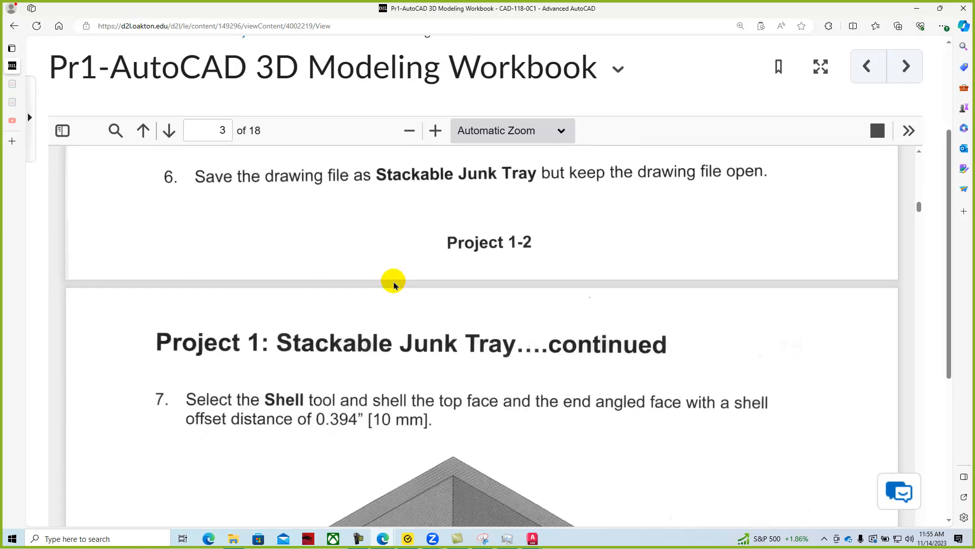
pyautogui.scroll(-3)
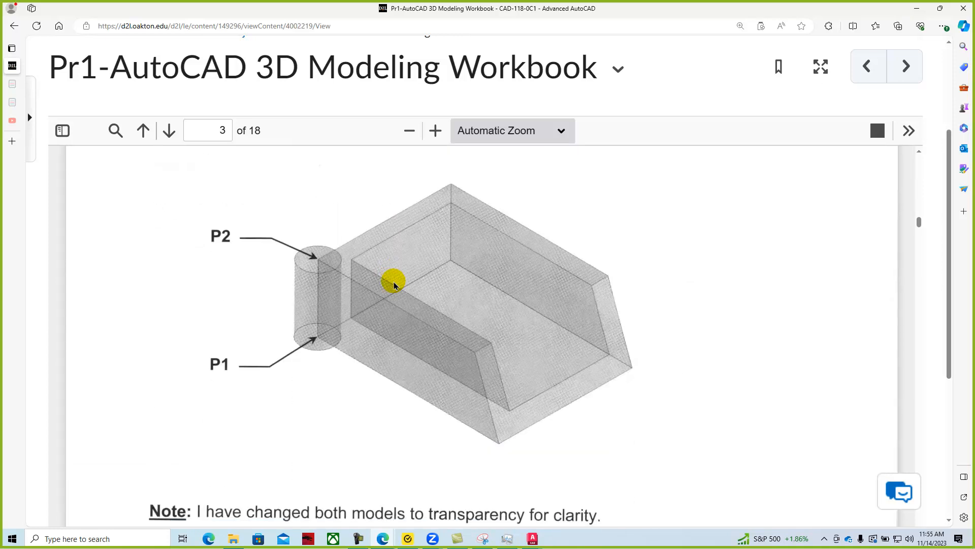
pyautogui.moveTo(403, 229)
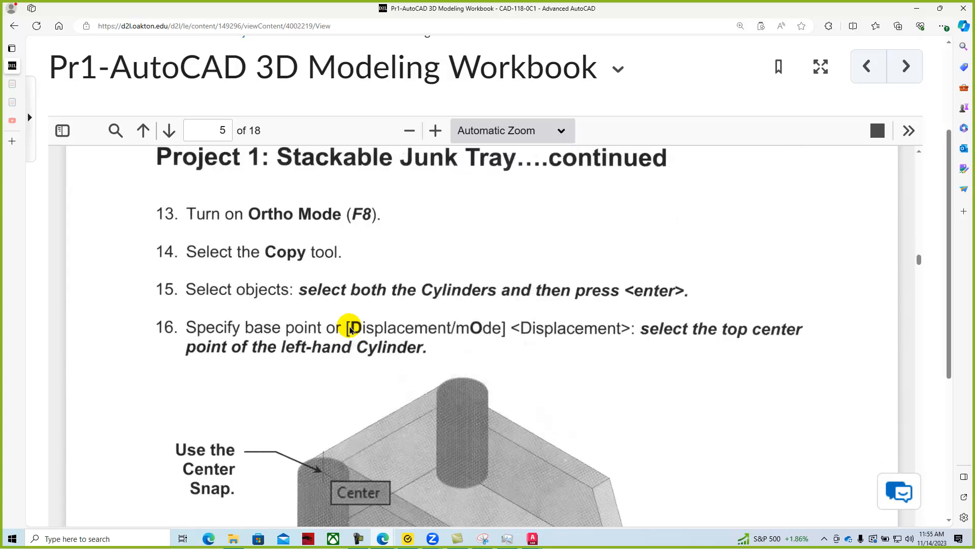
pyautogui.scroll(-3)
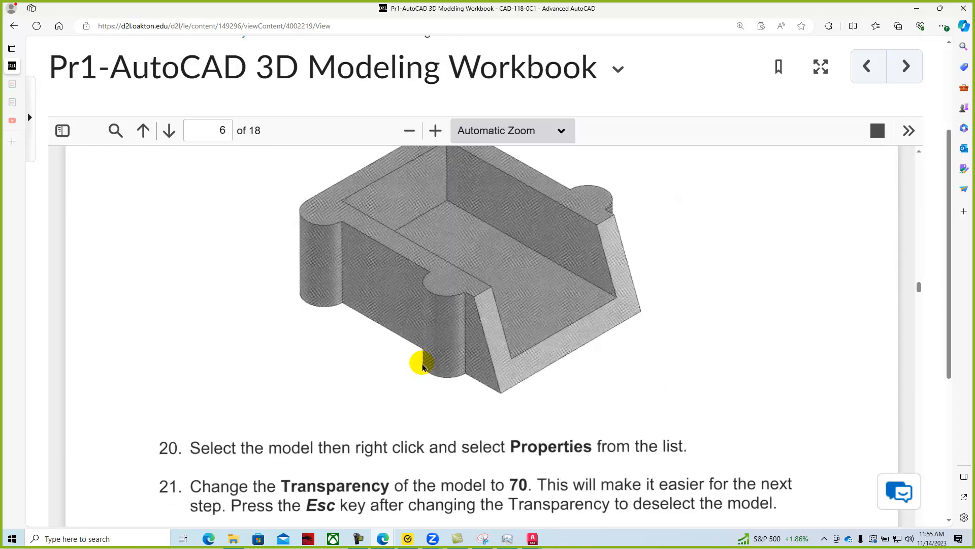
pyautogui.scroll(-3)
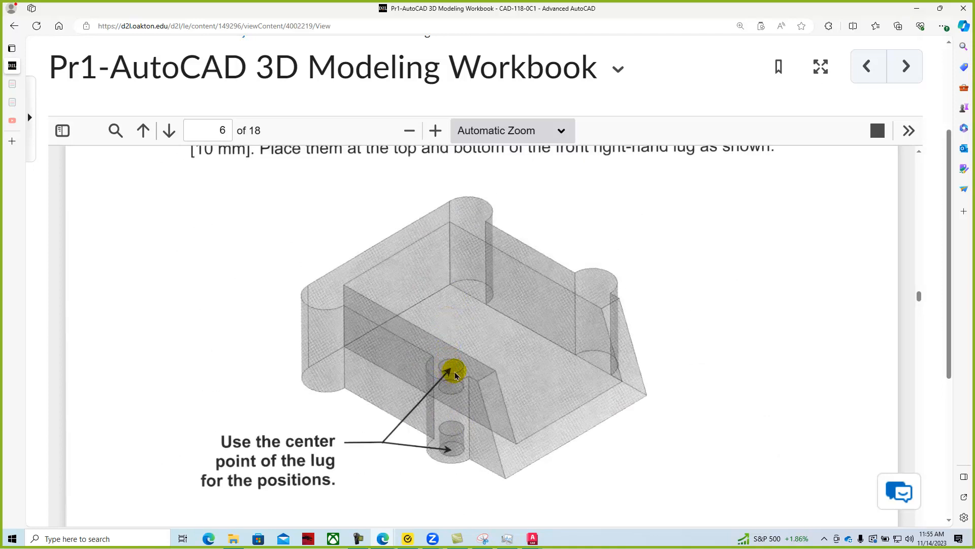
pyautogui.scroll(-3)
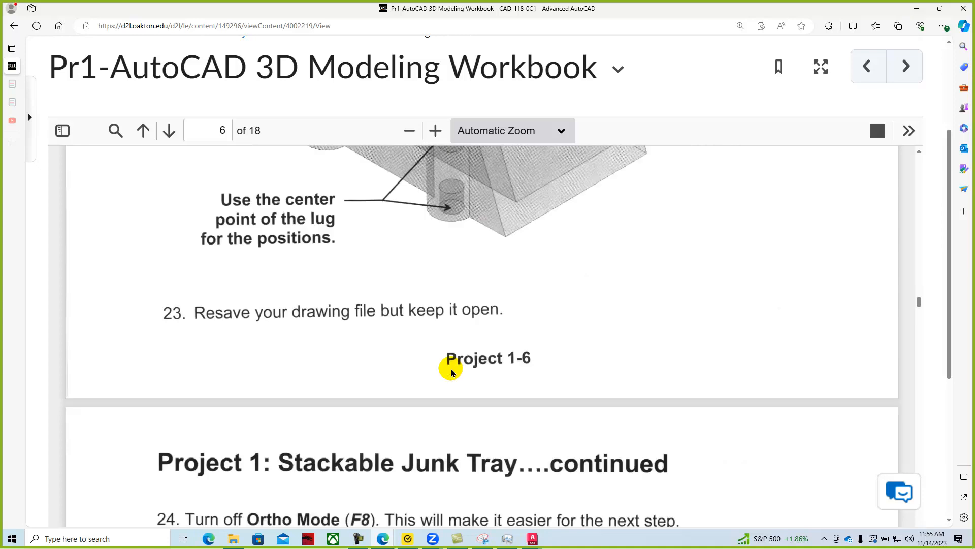
pyautogui.scroll(-3)
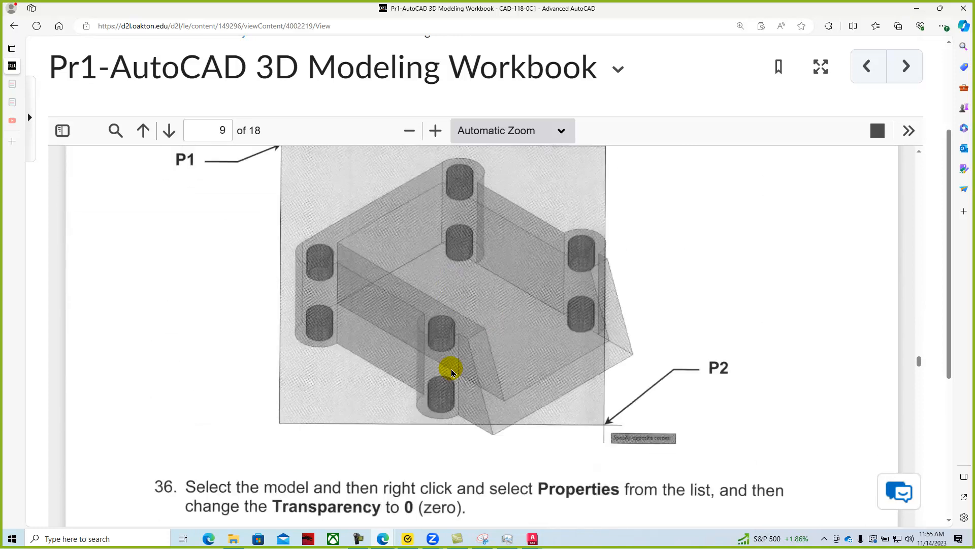
pyautogui.scroll(-3)
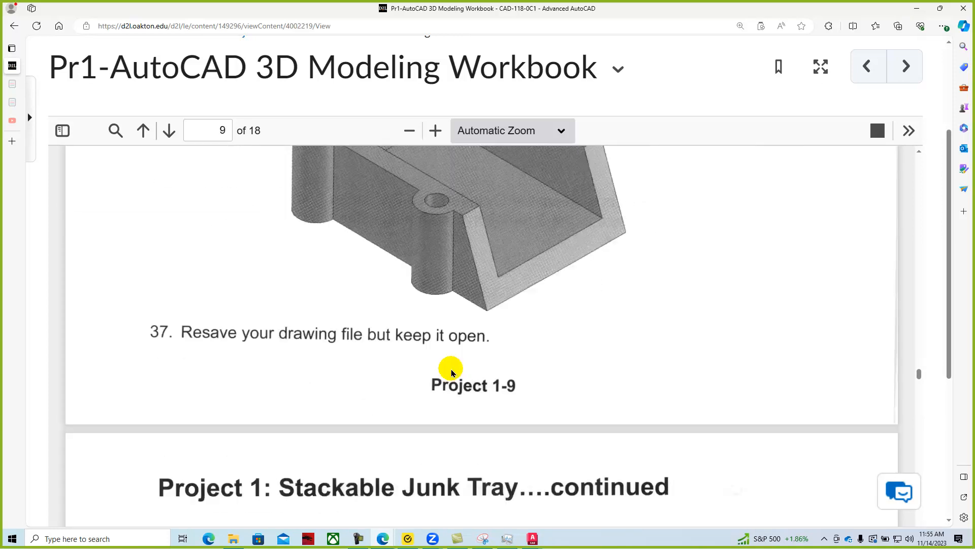
pyautogui.scroll(-3)
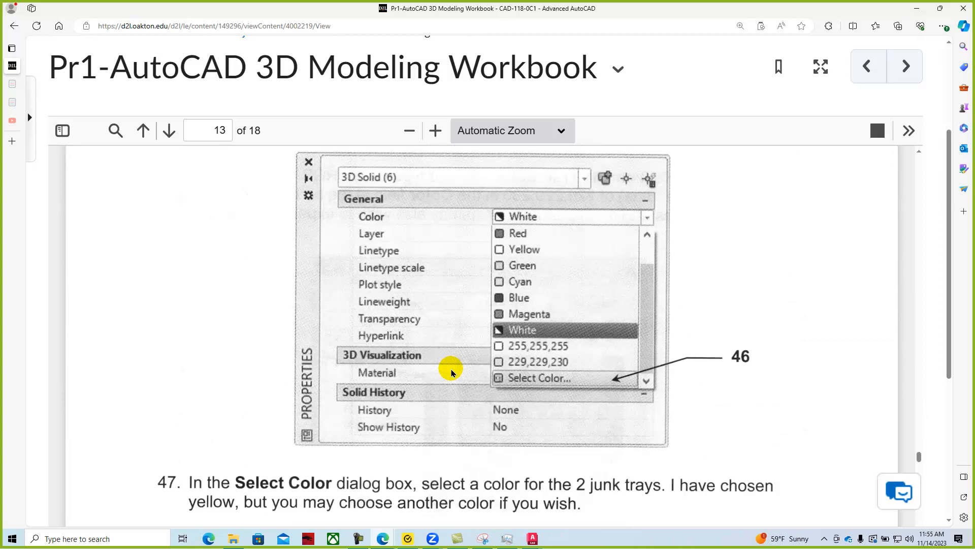
pyautogui.scroll(-3)
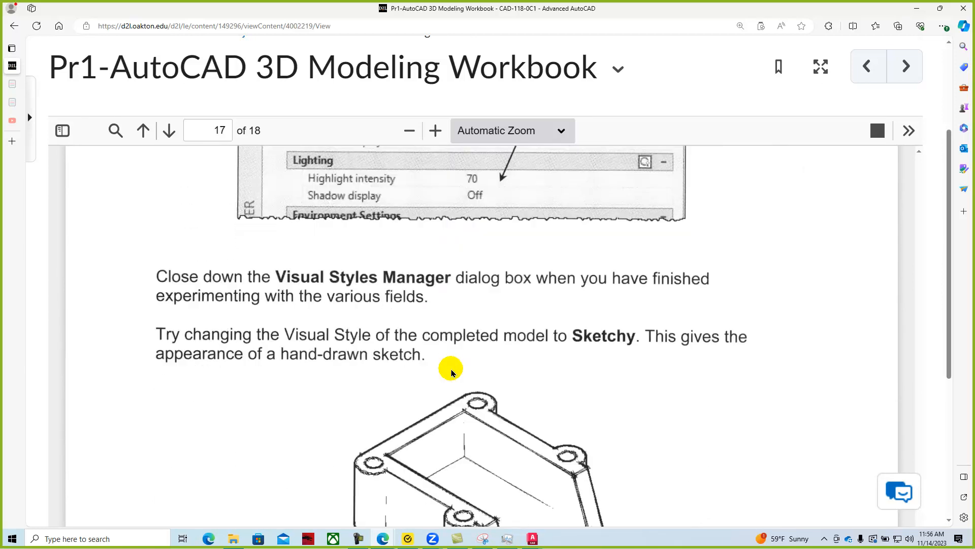
pyautogui.scroll(-3)
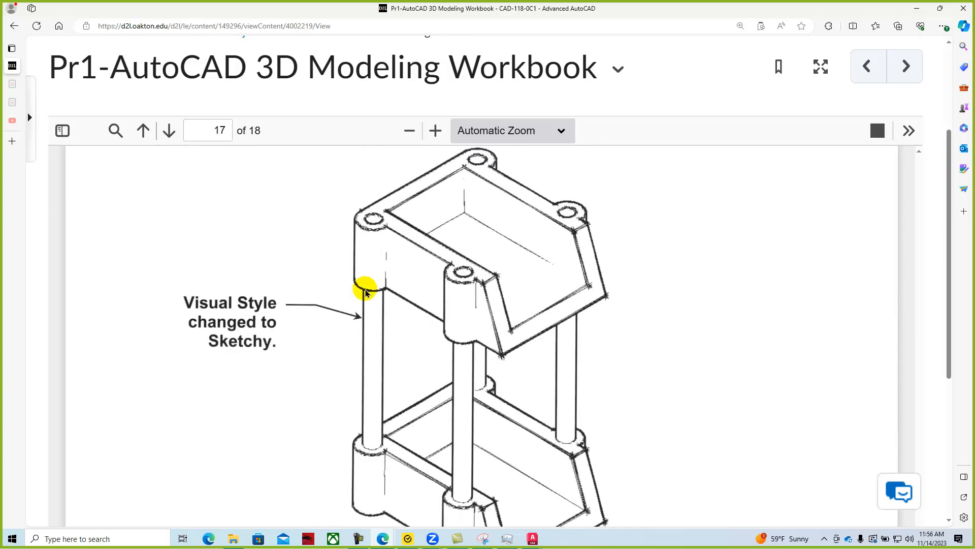
pyautogui.scroll(-3)
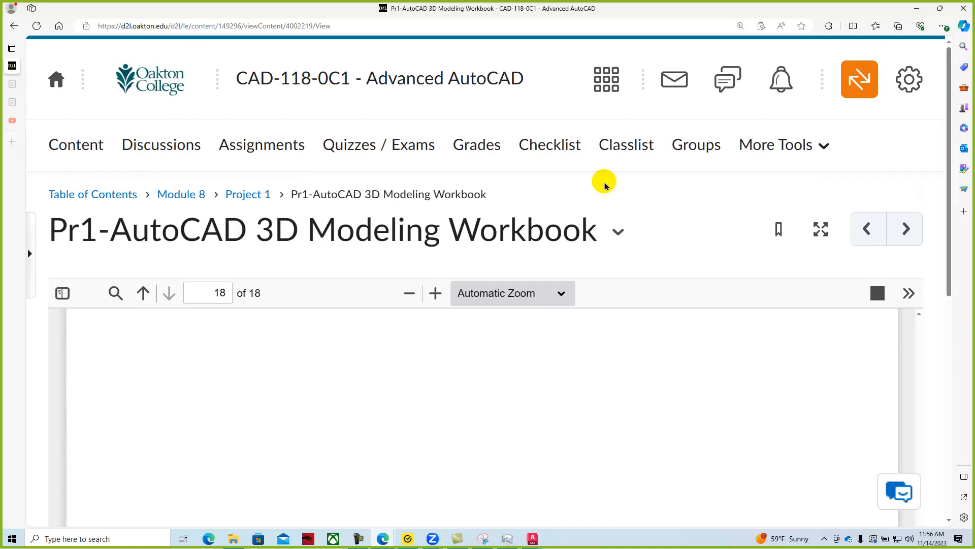
# Step: Return to the Module 8 page from the workbook and view the Project 1 tray image
pyautogui.click(181, 194)
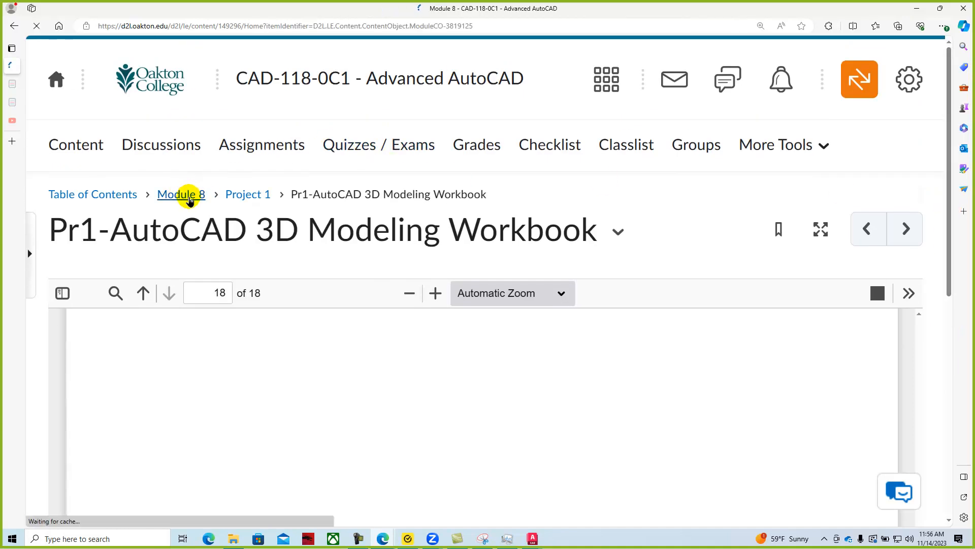
pyautogui.click(181, 194)
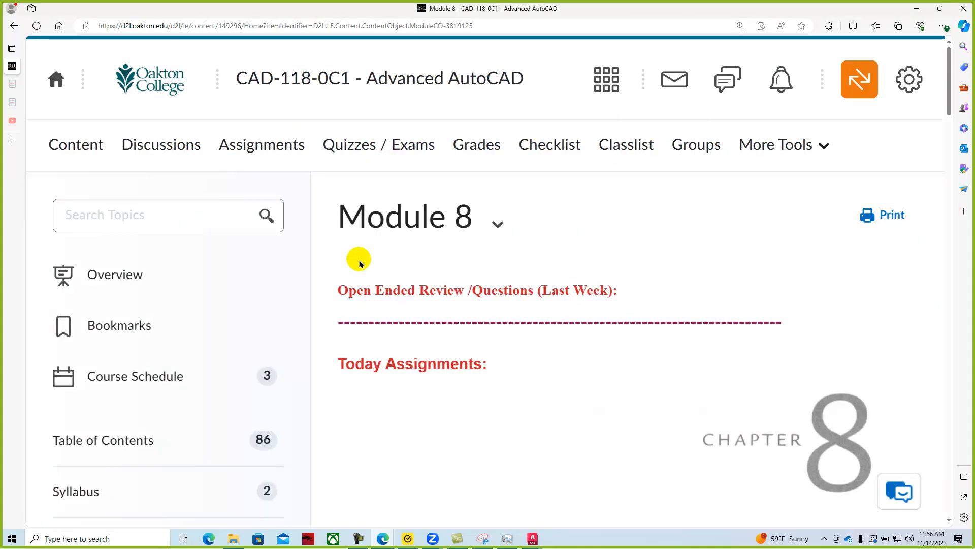
pyautogui.scroll(-3)
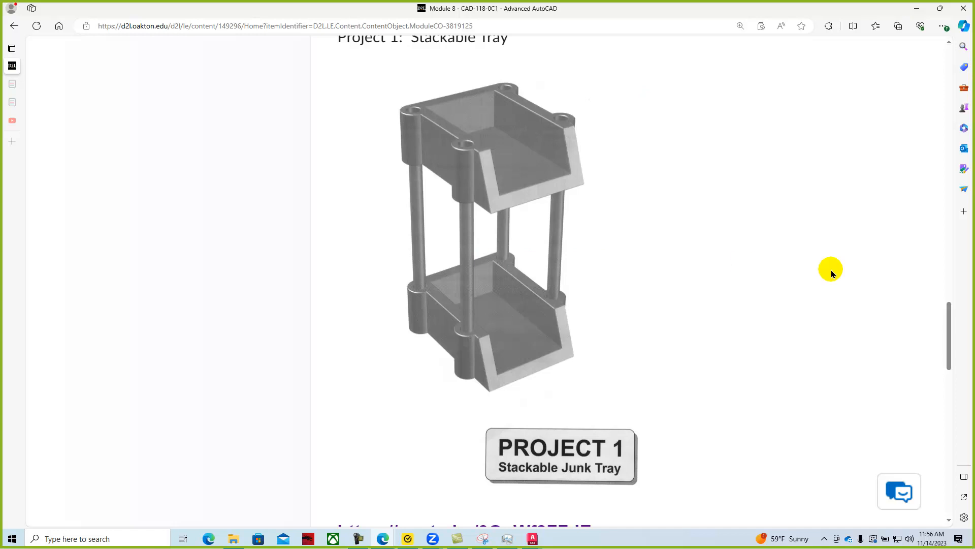
pyautogui.scroll(3)
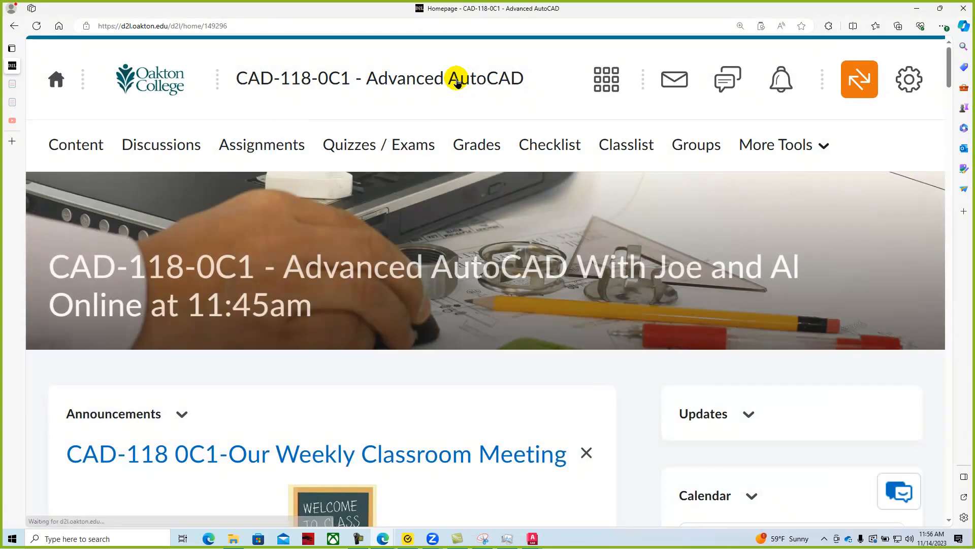
pyautogui.scroll(-3)
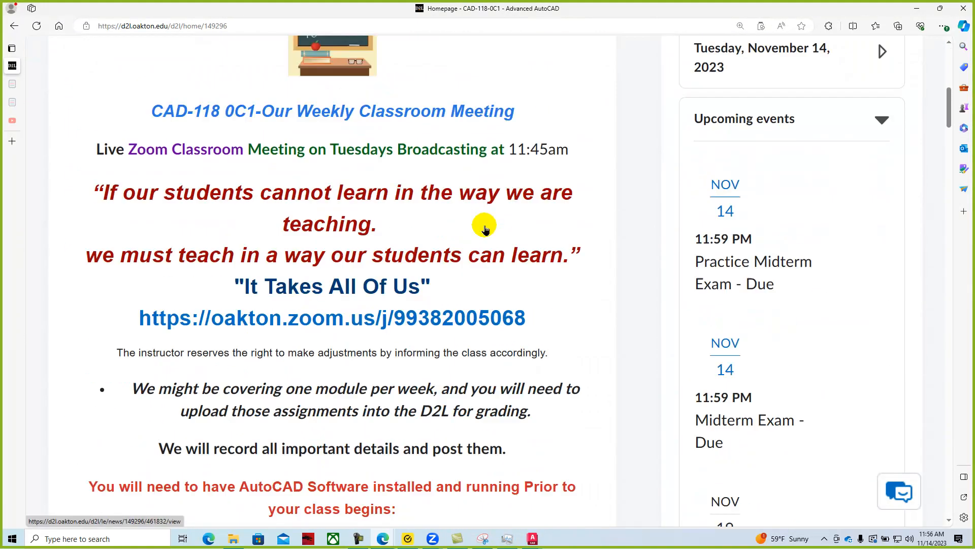
pyautogui.scroll(-3)
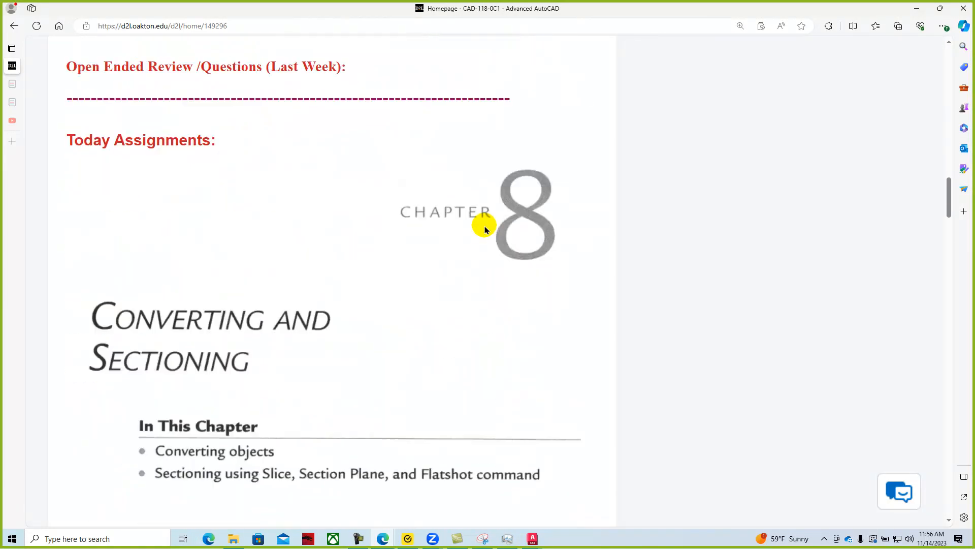
pyautogui.scroll(-3)
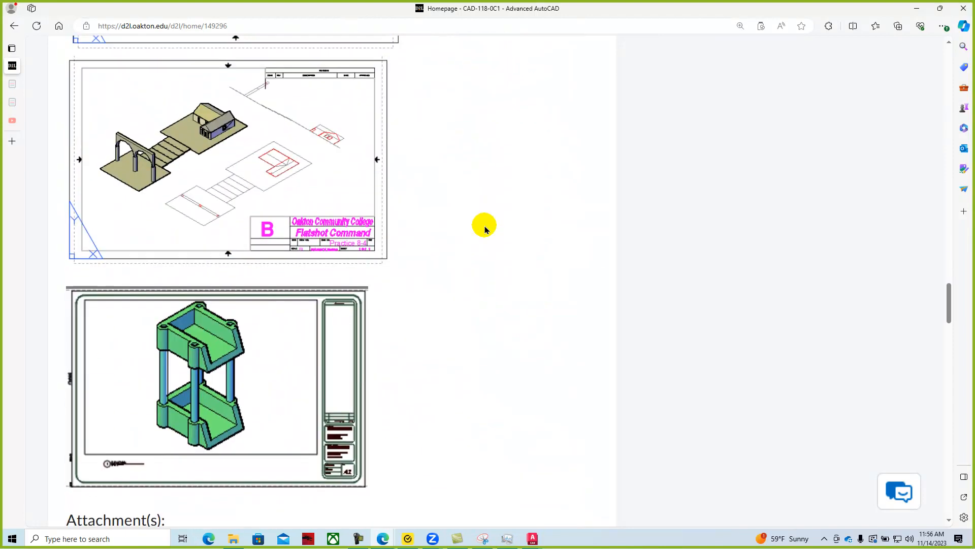
pyautogui.scroll(-3)
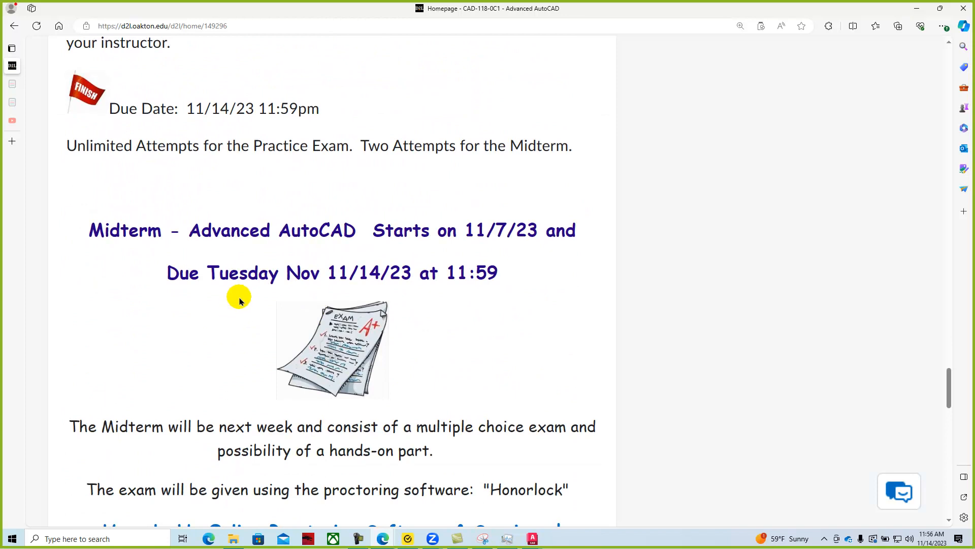
pyautogui.scroll(-3)
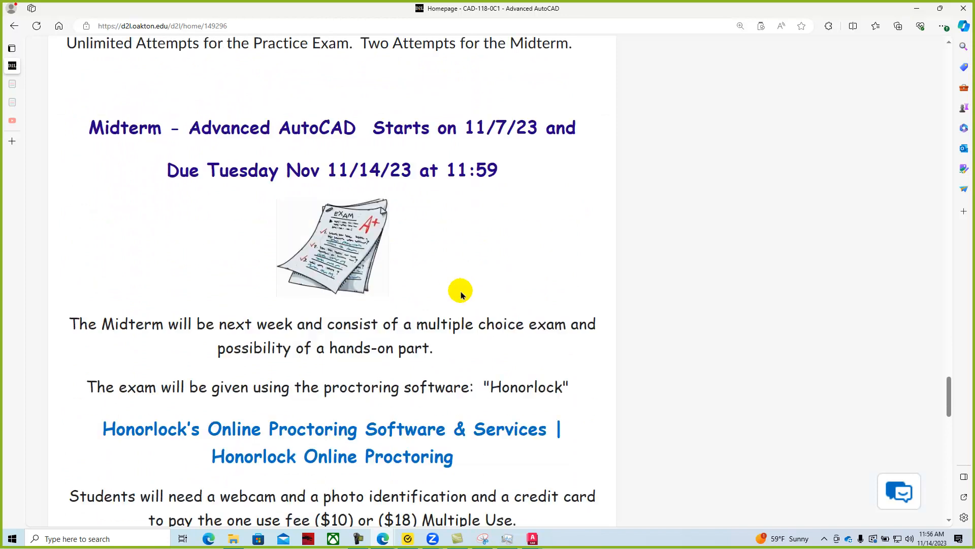
pyautogui.scroll(-3)
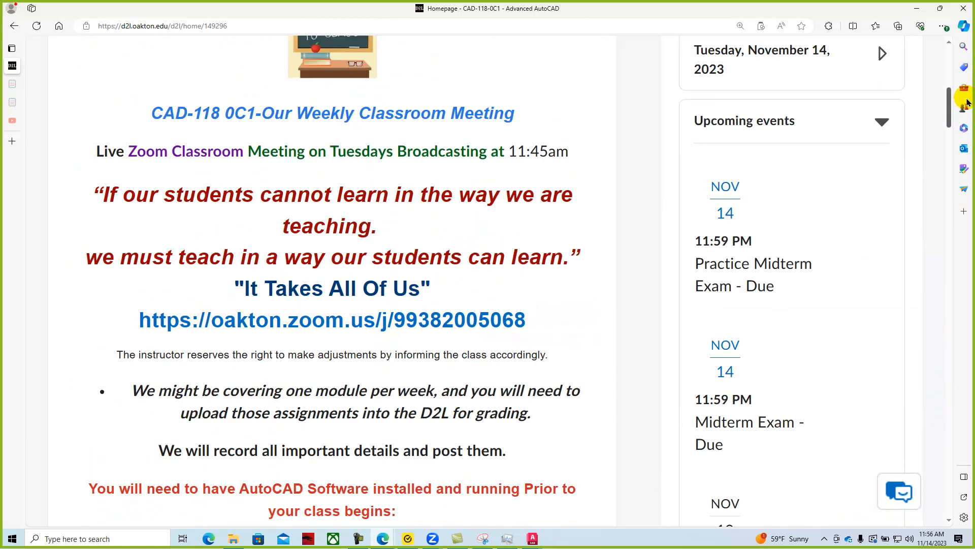
pyautogui.scroll(3)
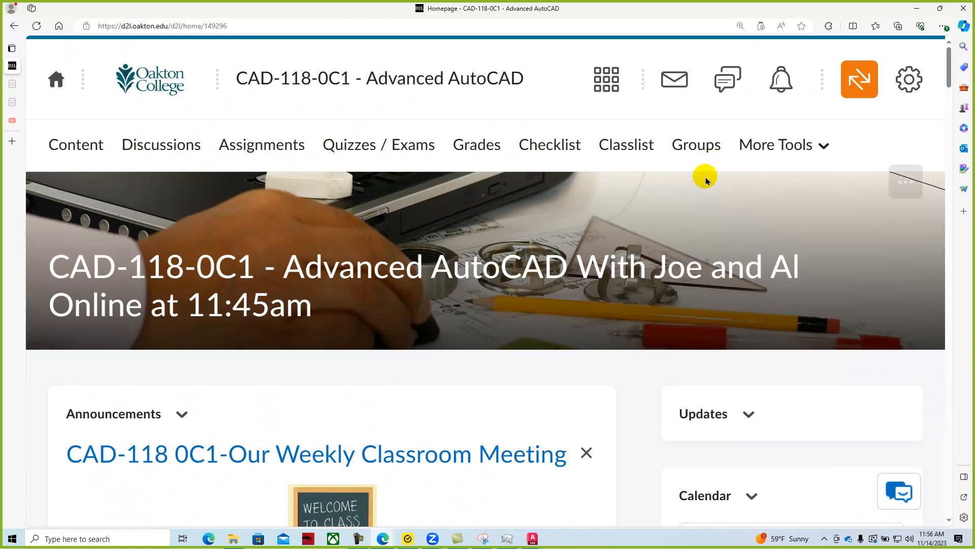
pyautogui.moveTo(541, 245)
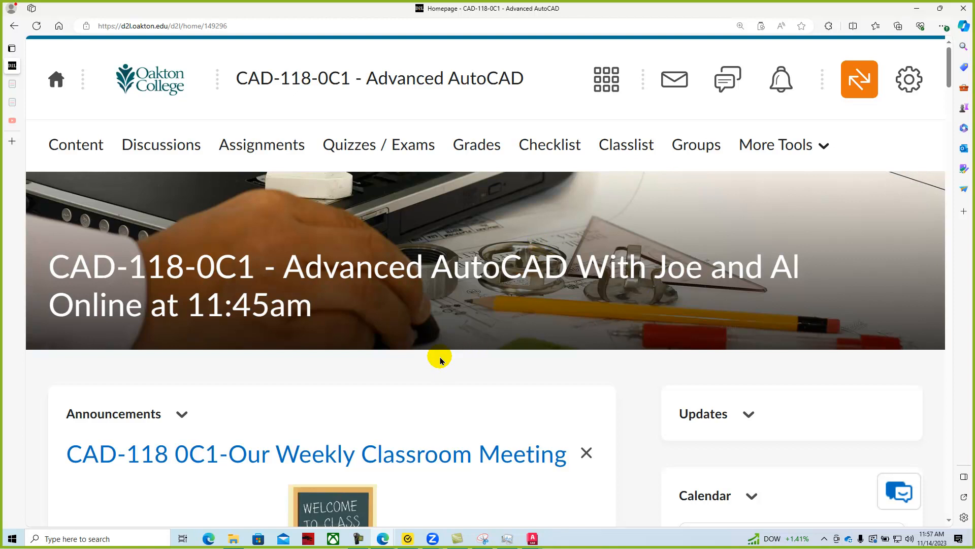
pyautogui.moveTo(924, 330)
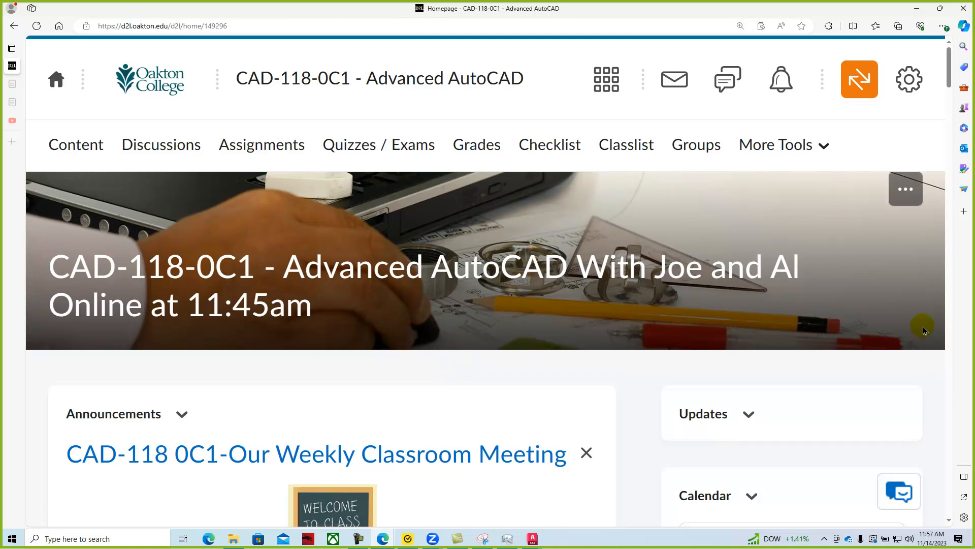